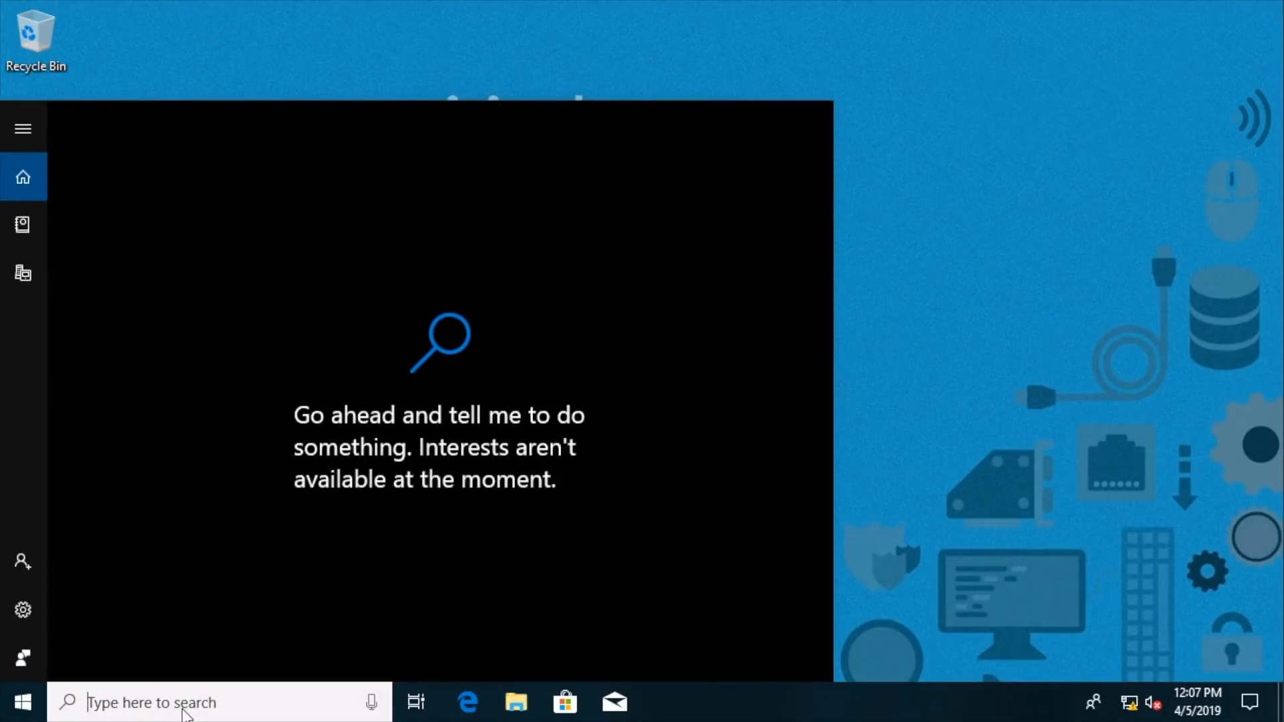
Step: Launch Control Panel from taskbar search and switch View by to Large icons
{"action": "type", "text": "control panel"}
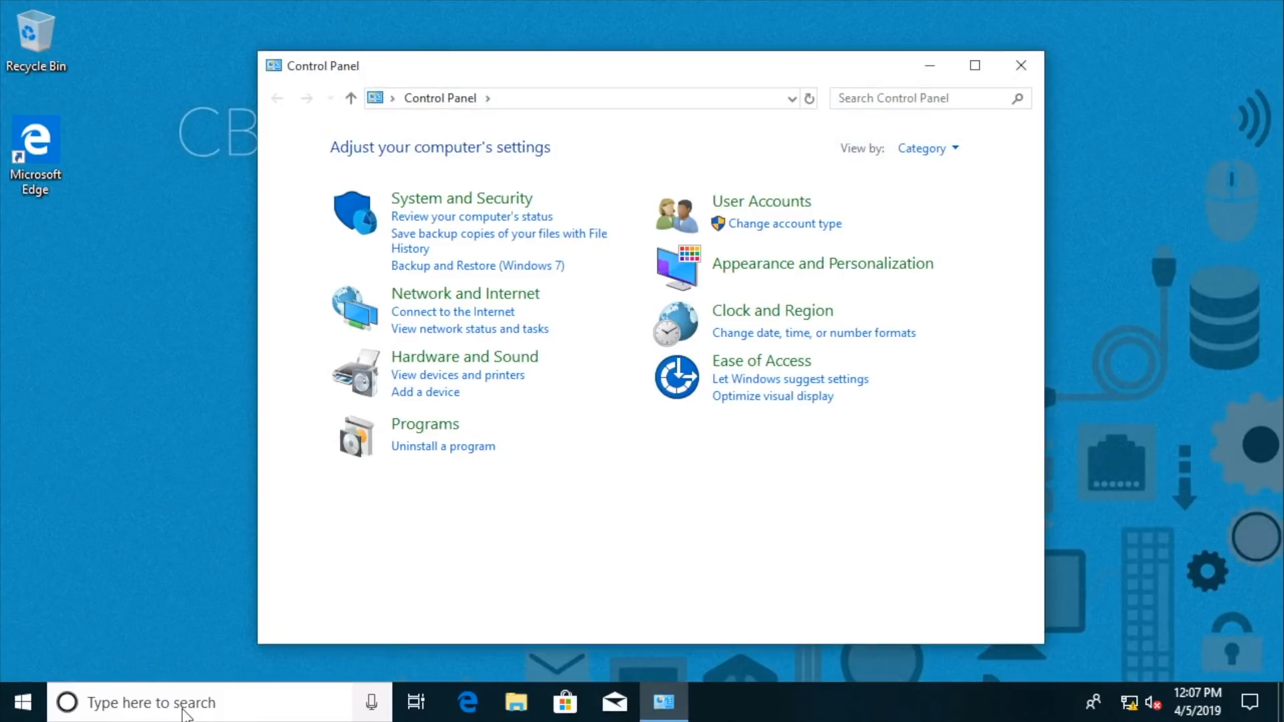
{"action": "left_click", "coordinate": [928, 147]}
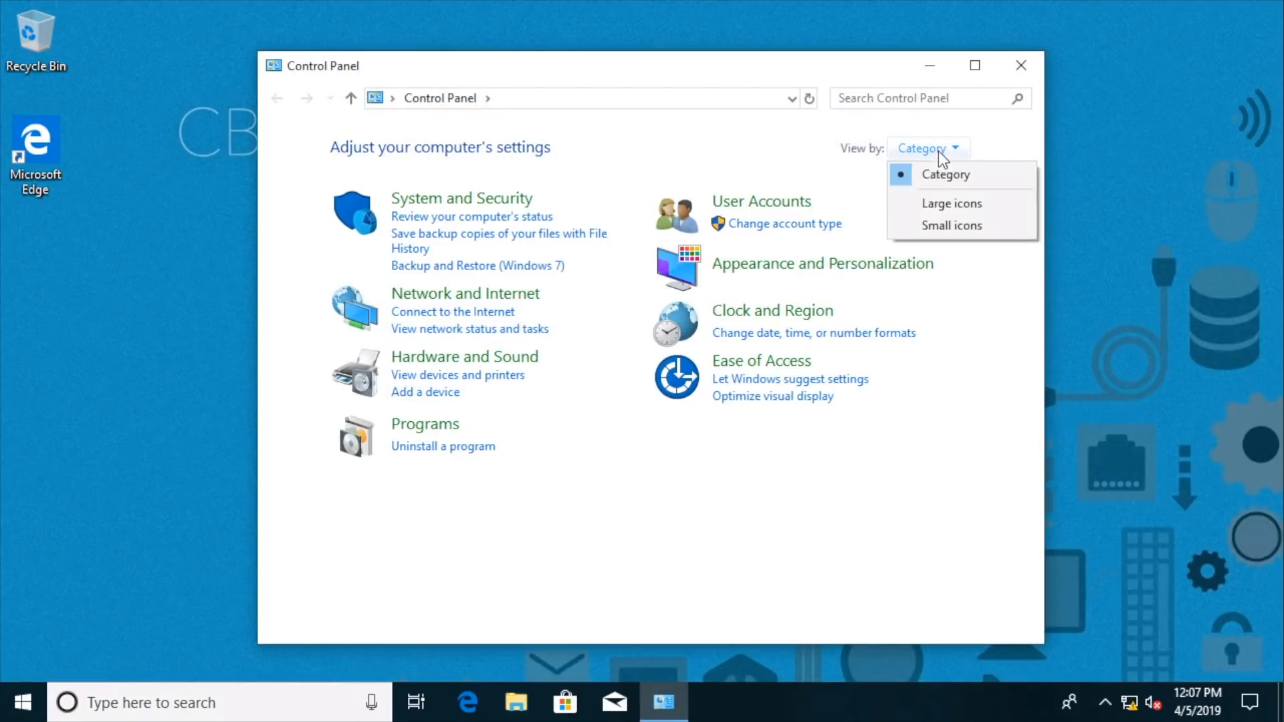
{"action": "left_click", "coordinate": [950, 203]}
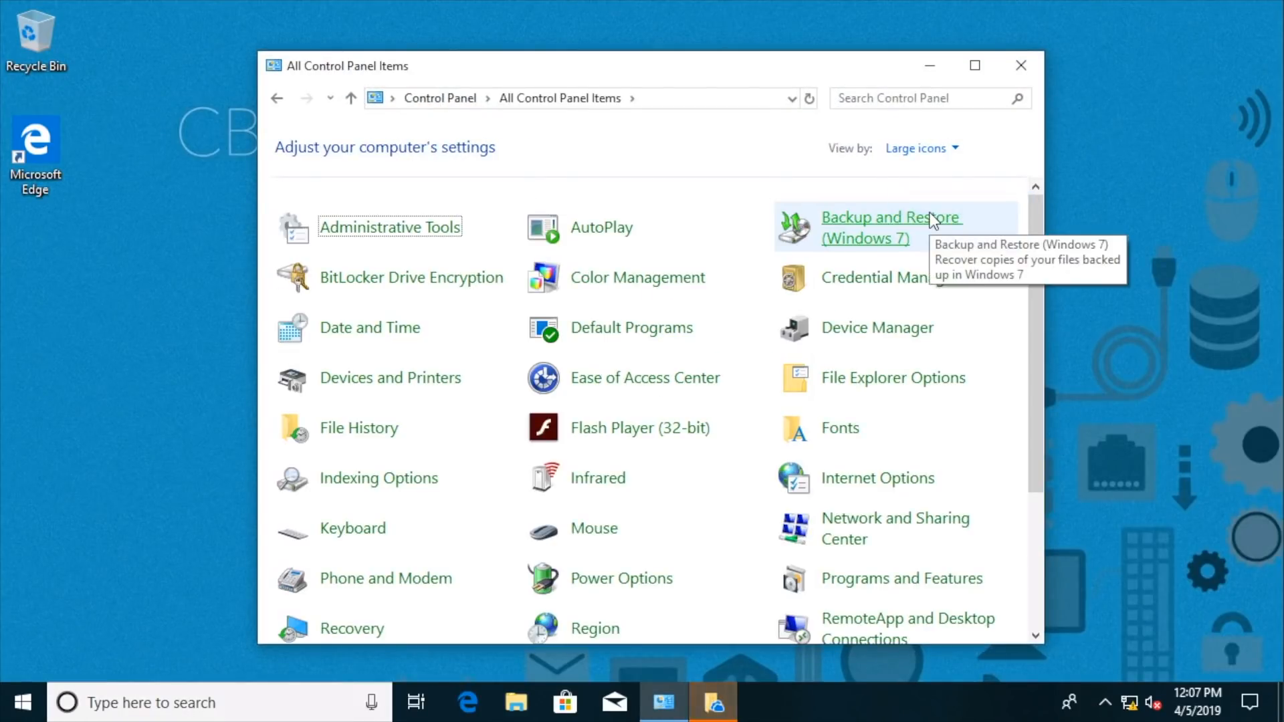
{"action": "mouse_move", "coordinate": [430, 289]}
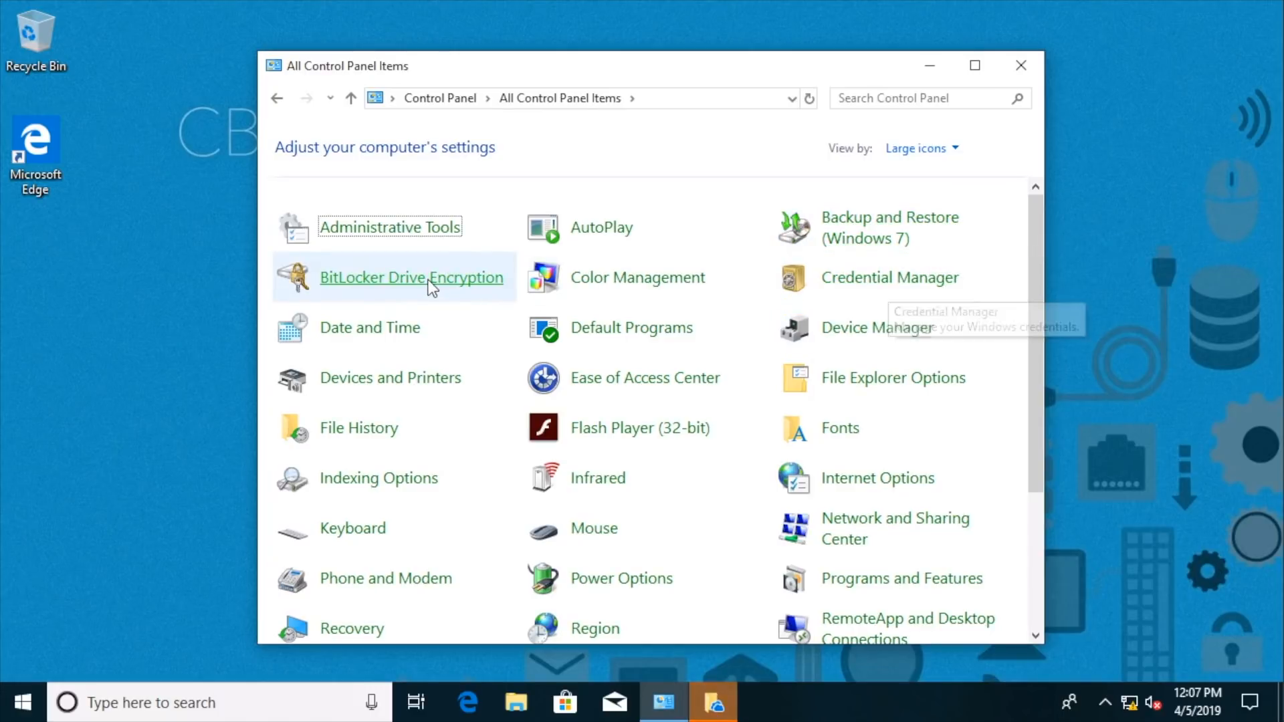
Step: Go to BitLocker Drive Encryption and expand the USMT (U:) fixed data drive
{"action": "left_click", "coordinate": [412, 278]}
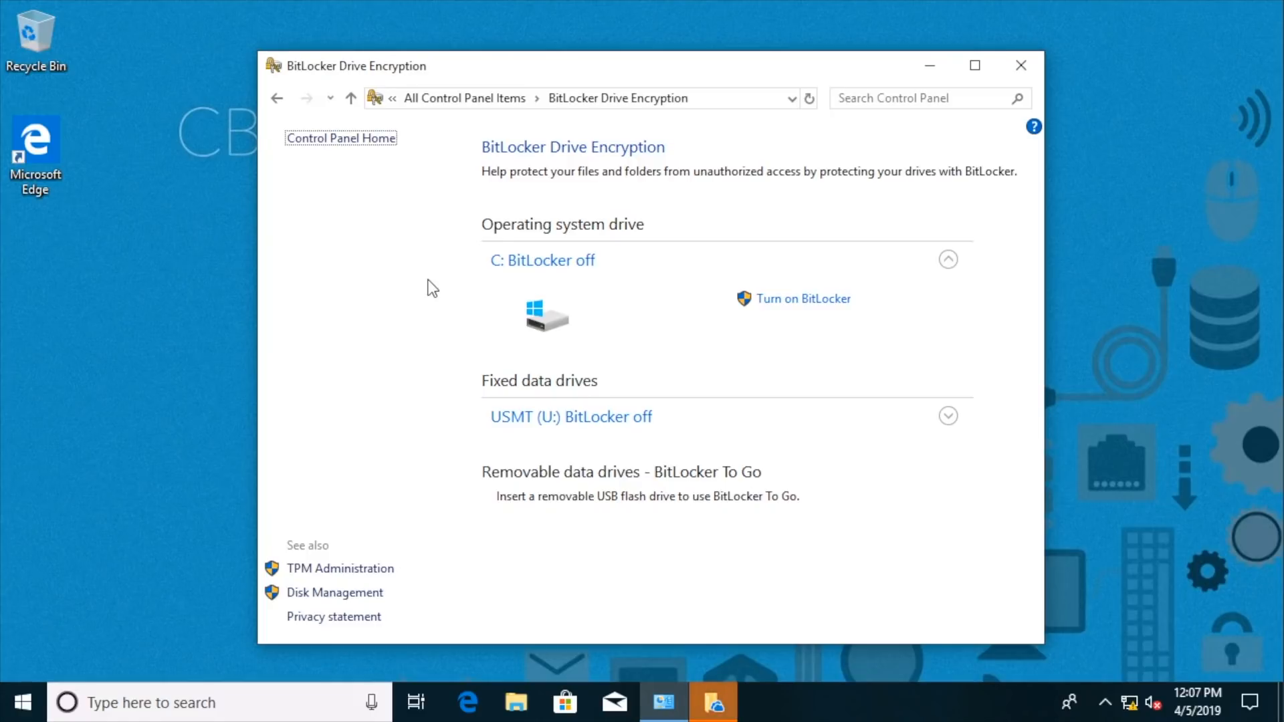
{"action": "mouse_move", "coordinate": [563, 313]}
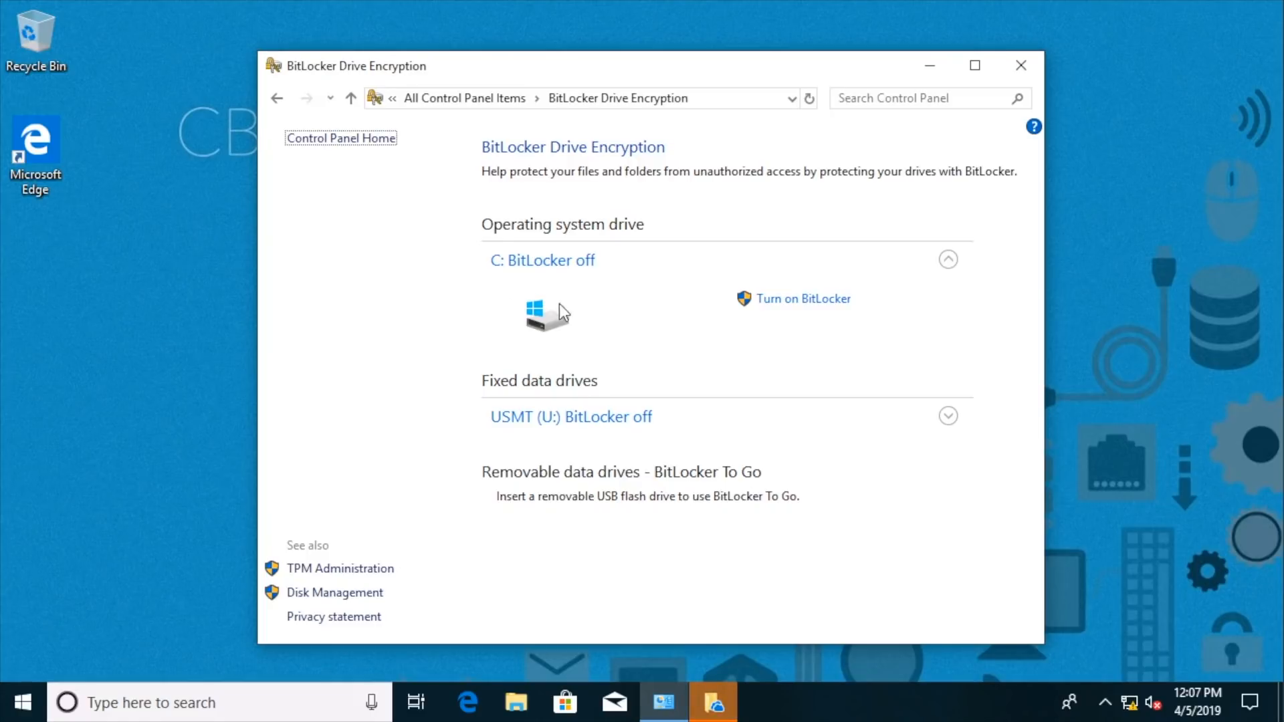
{"action": "mouse_move", "coordinate": [588, 303]}
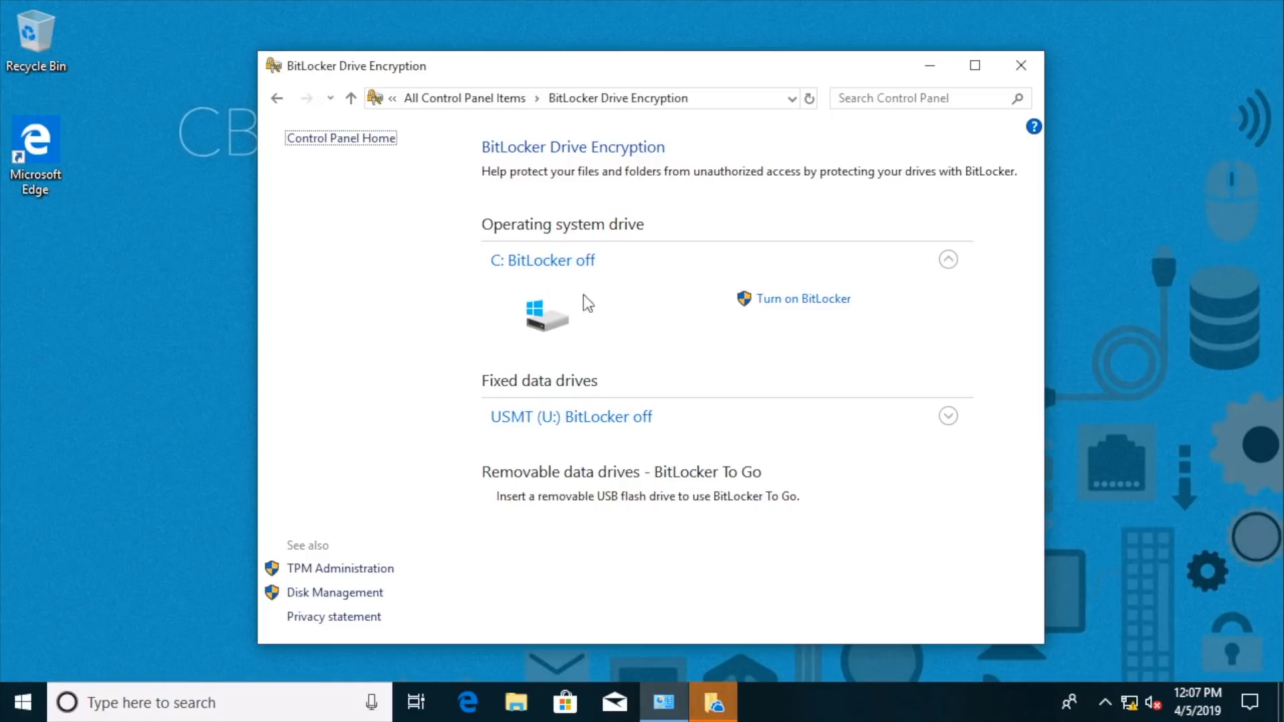
{"action": "mouse_move", "coordinate": [532, 251]}
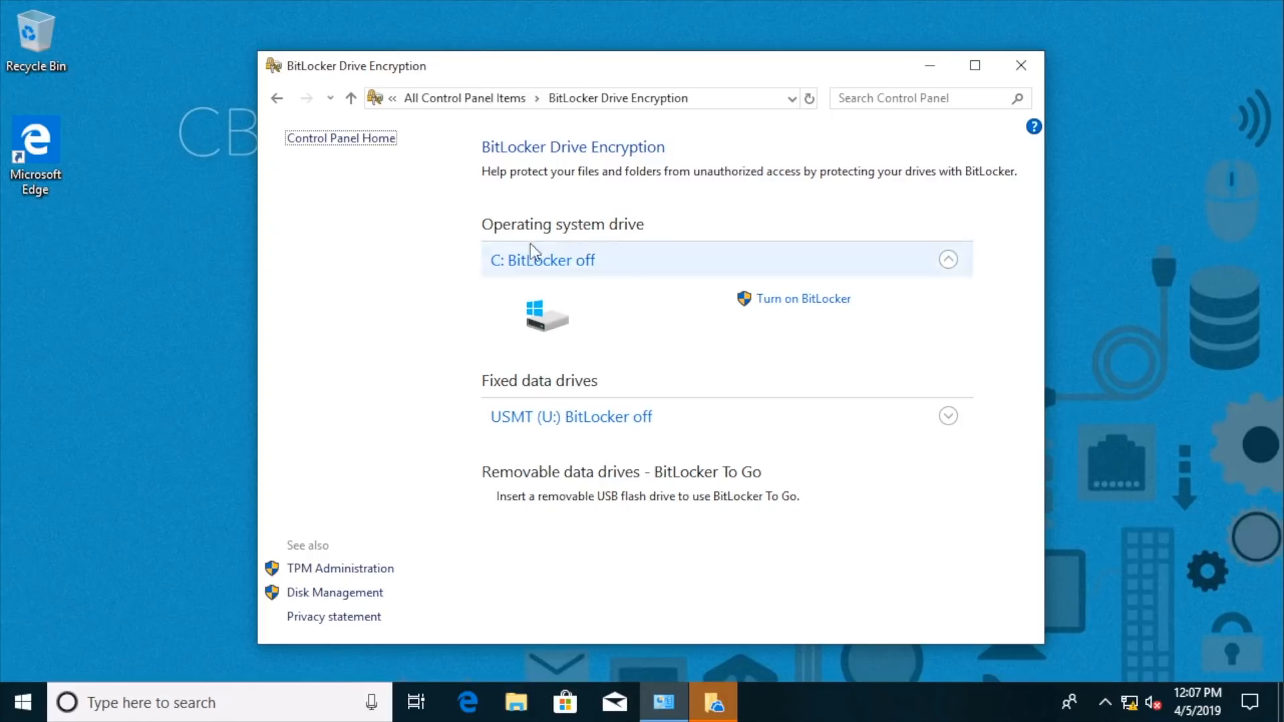
{"action": "mouse_move", "coordinate": [553, 398]}
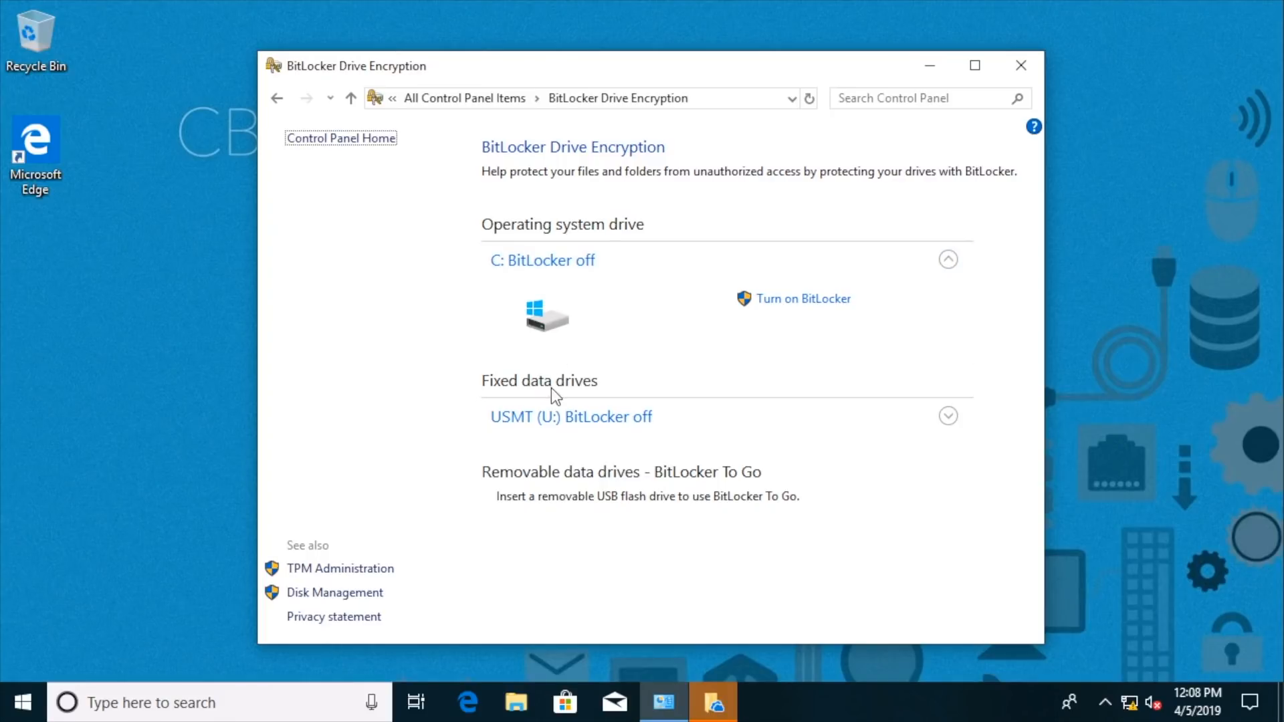
{"action": "mouse_move", "coordinate": [551, 433]}
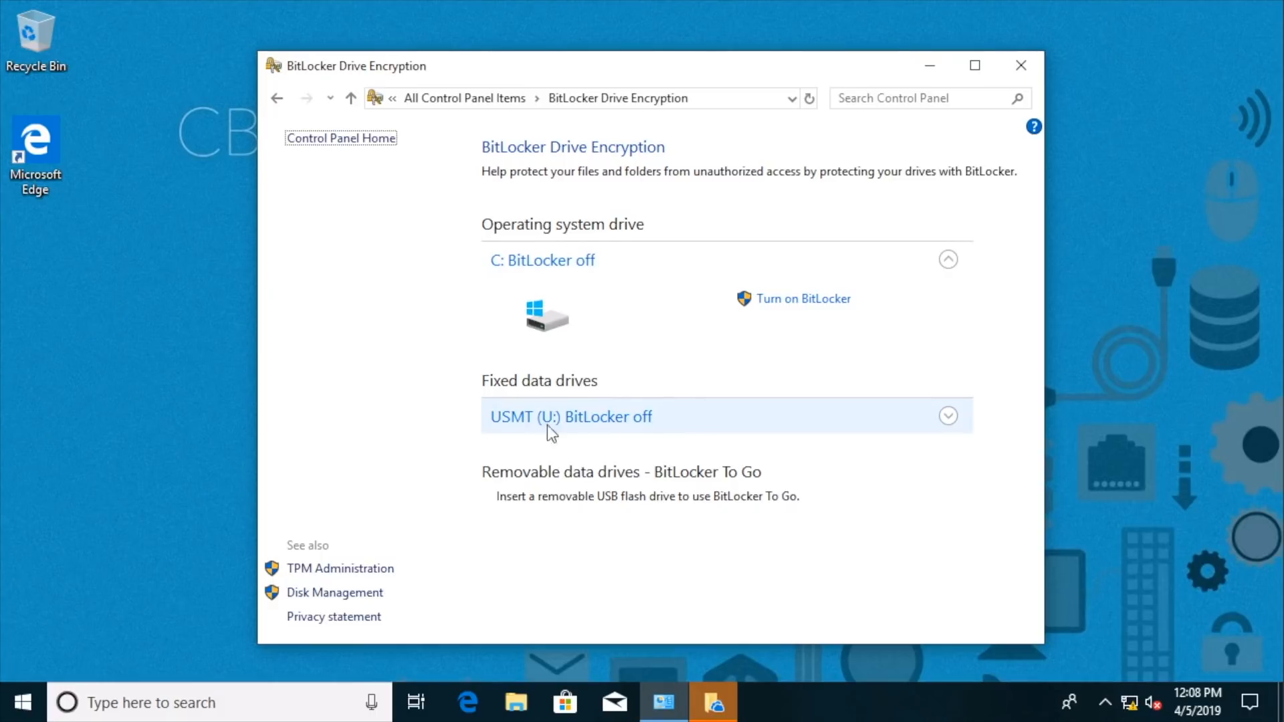
{"action": "mouse_move", "coordinate": [897, 433]}
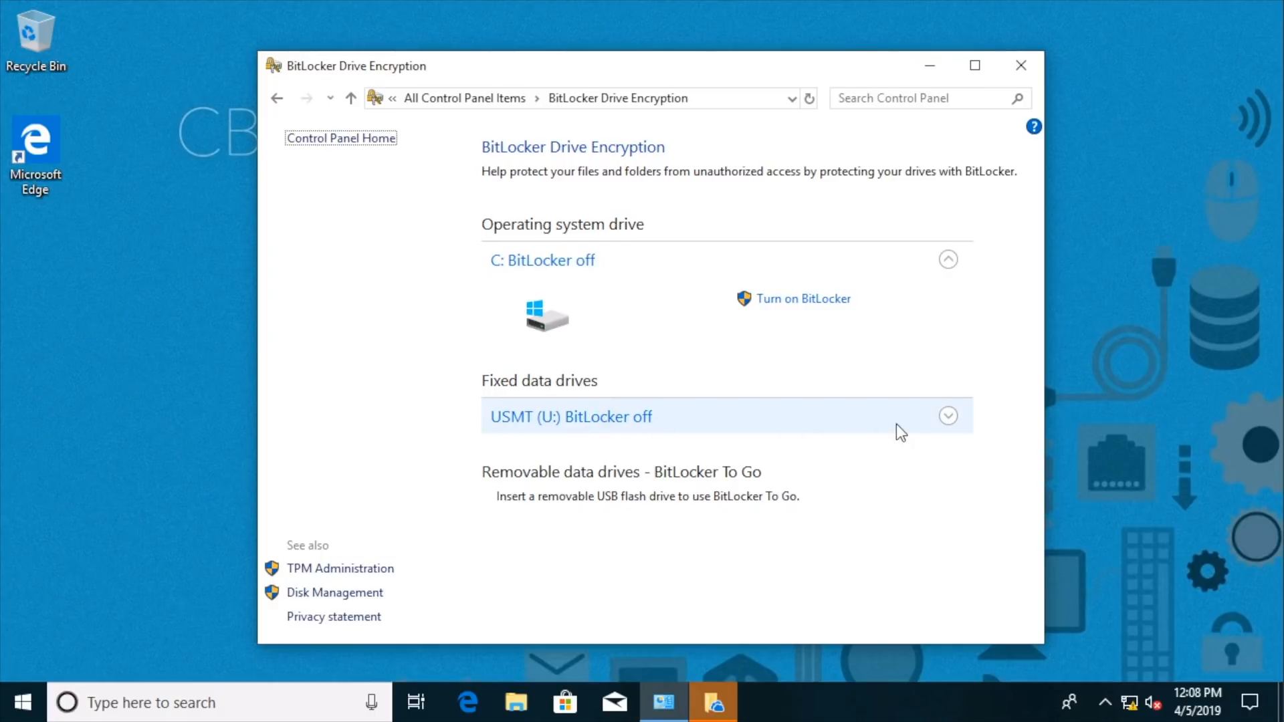
{"action": "left_click", "coordinate": [946, 415]}
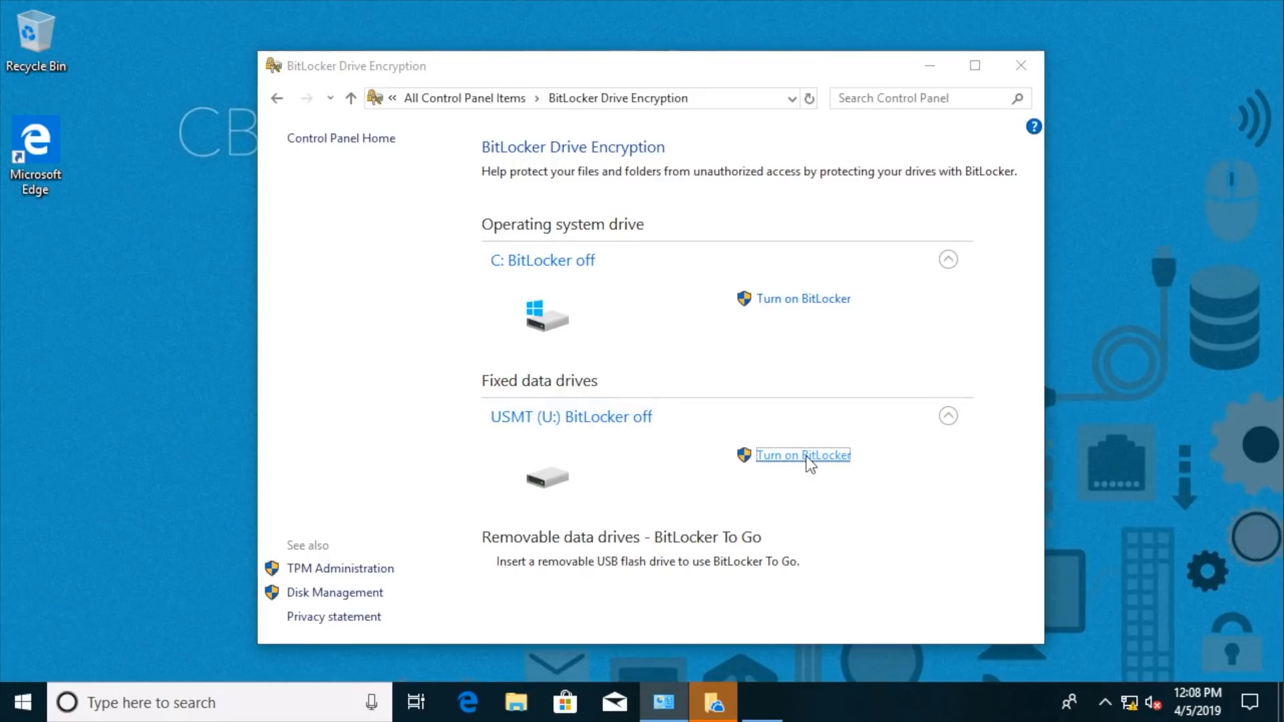
Step: Turn on BitLocker for U: with password unlock and continue to recovery key backup
{"action": "left_click", "coordinate": [802, 454]}
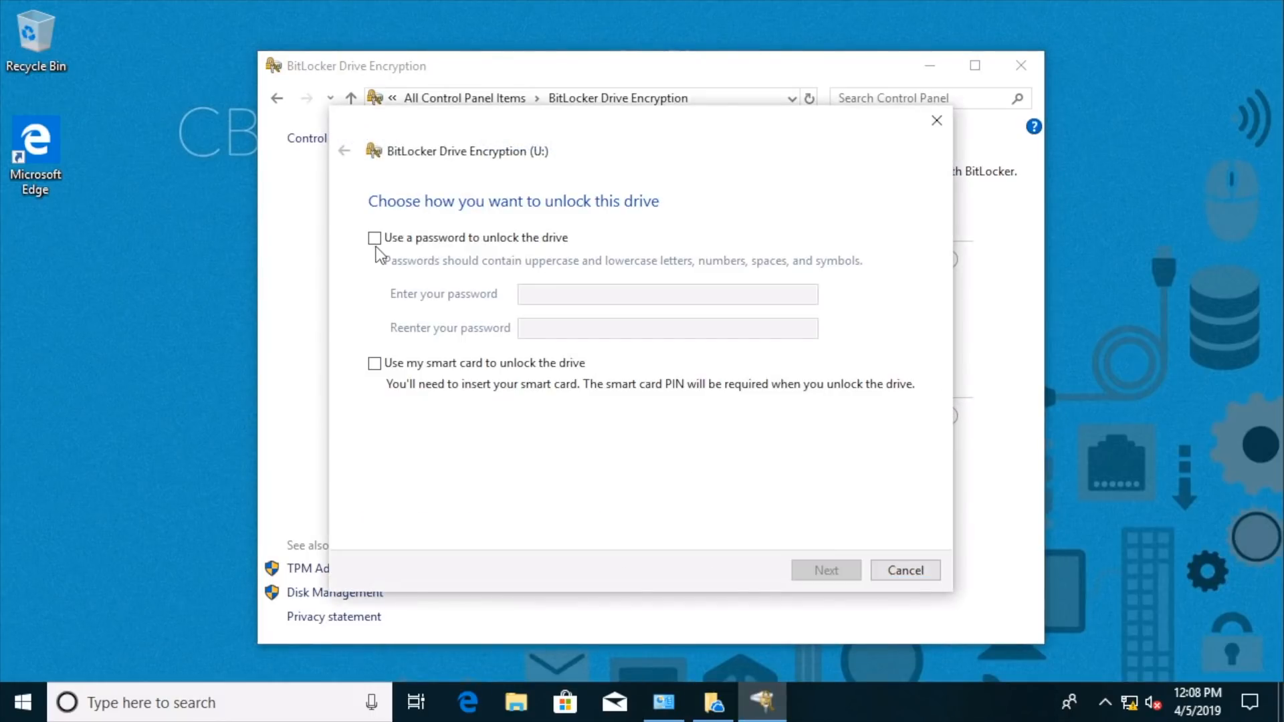
{"action": "left_click", "coordinate": [374, 238]}
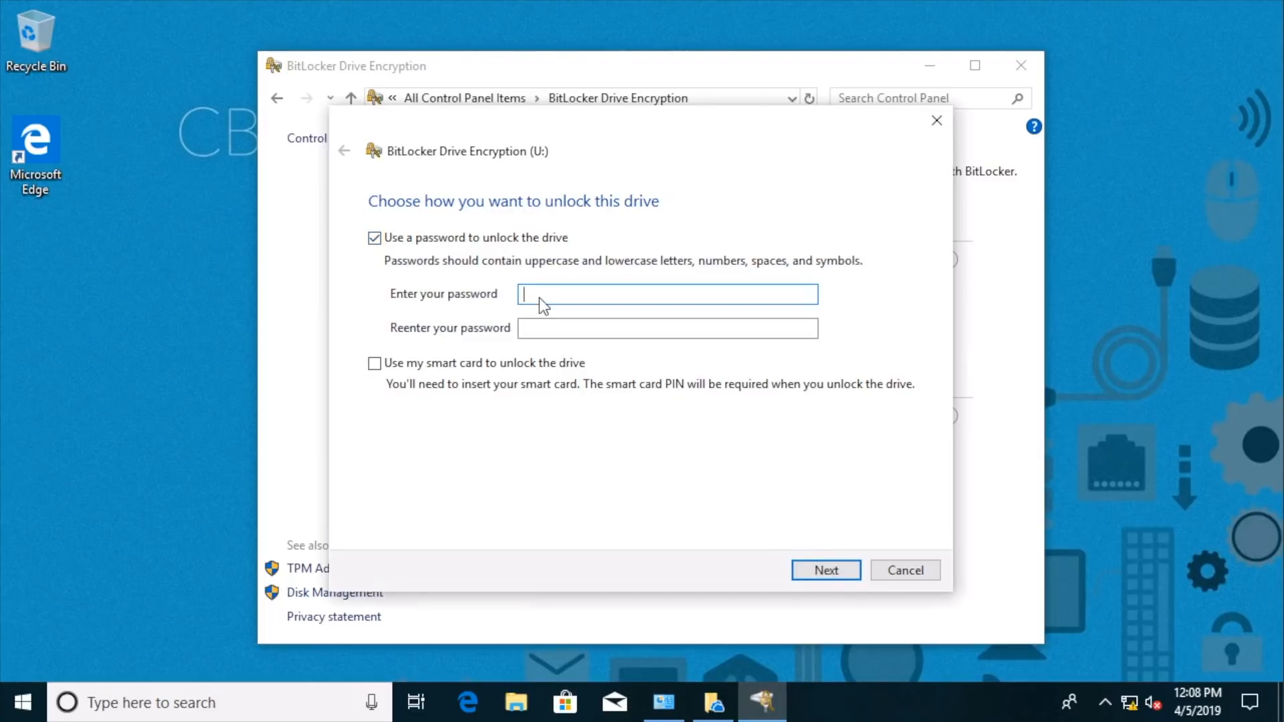
{"action": "mouse_move", "coordinate": [587, 331]}
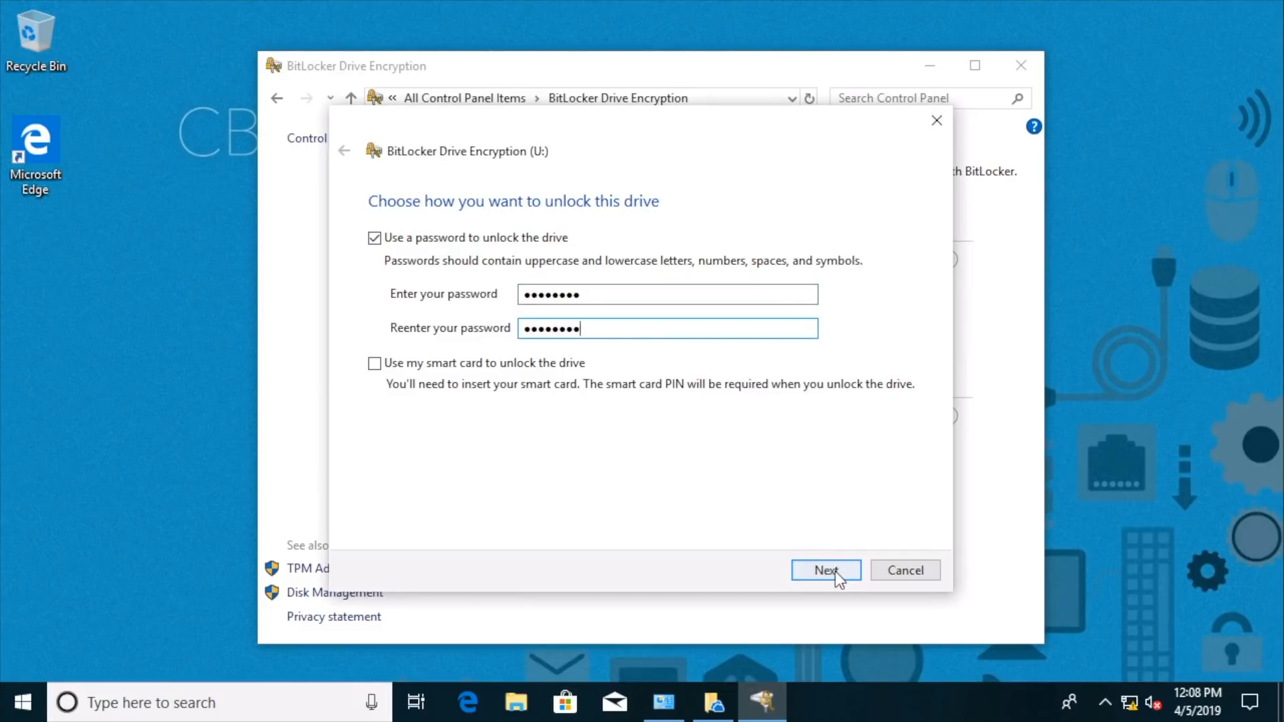
{"action": "left_click", "coordinate": [826, 569]}
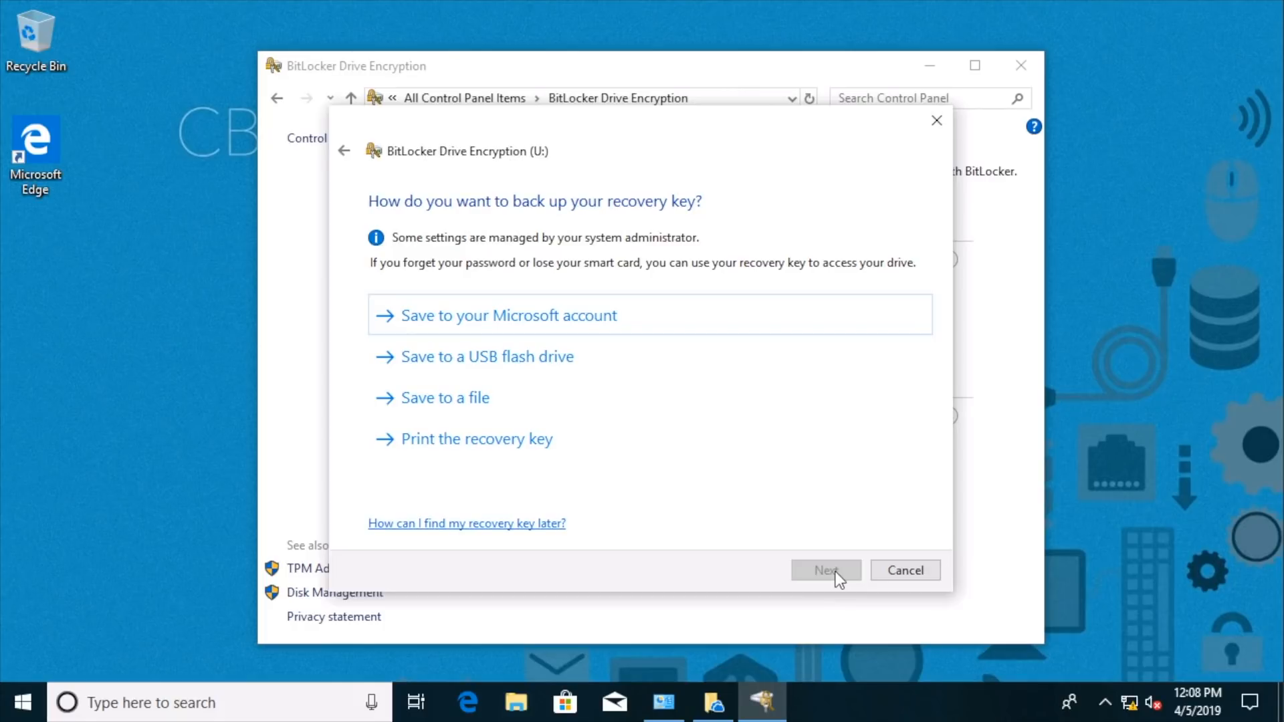
{"action": "mouse_move", "coordinate": [446, 415]}
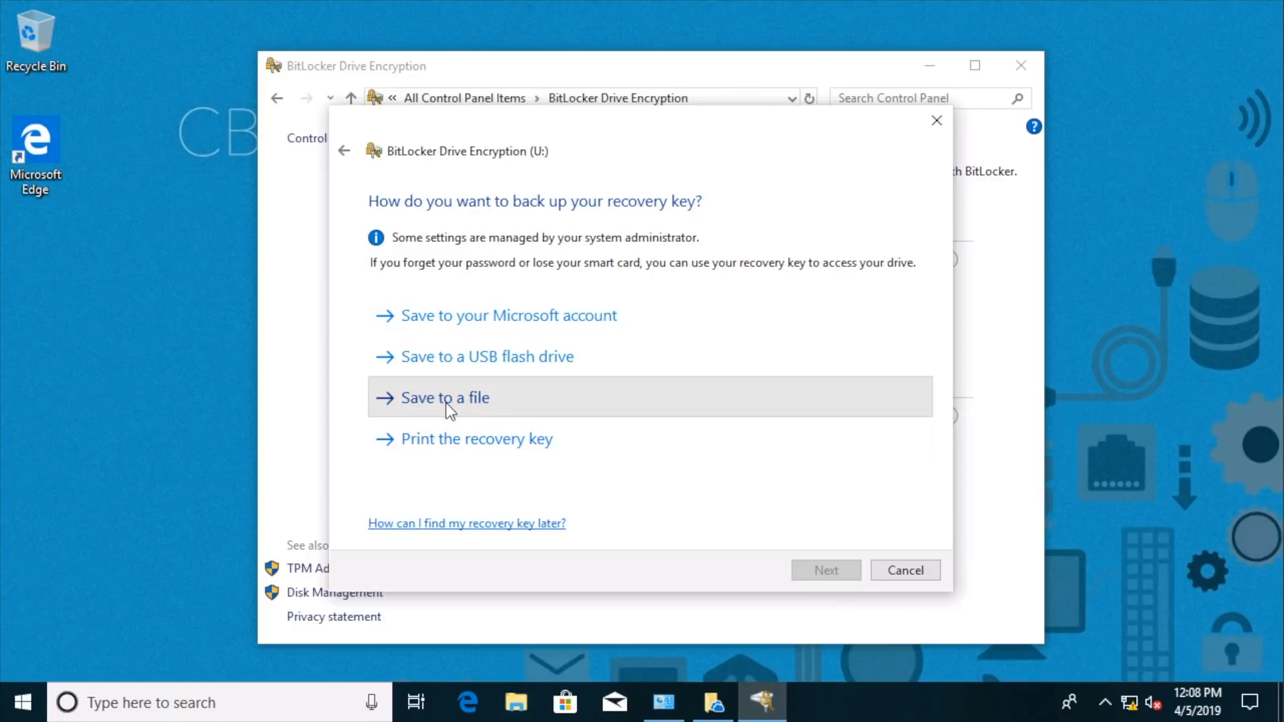
Step: Save the recovery key to a file inside a new folder named Temp on Local Disk (C:)
{"action": "left_click", "coordinate": [445, 397]}
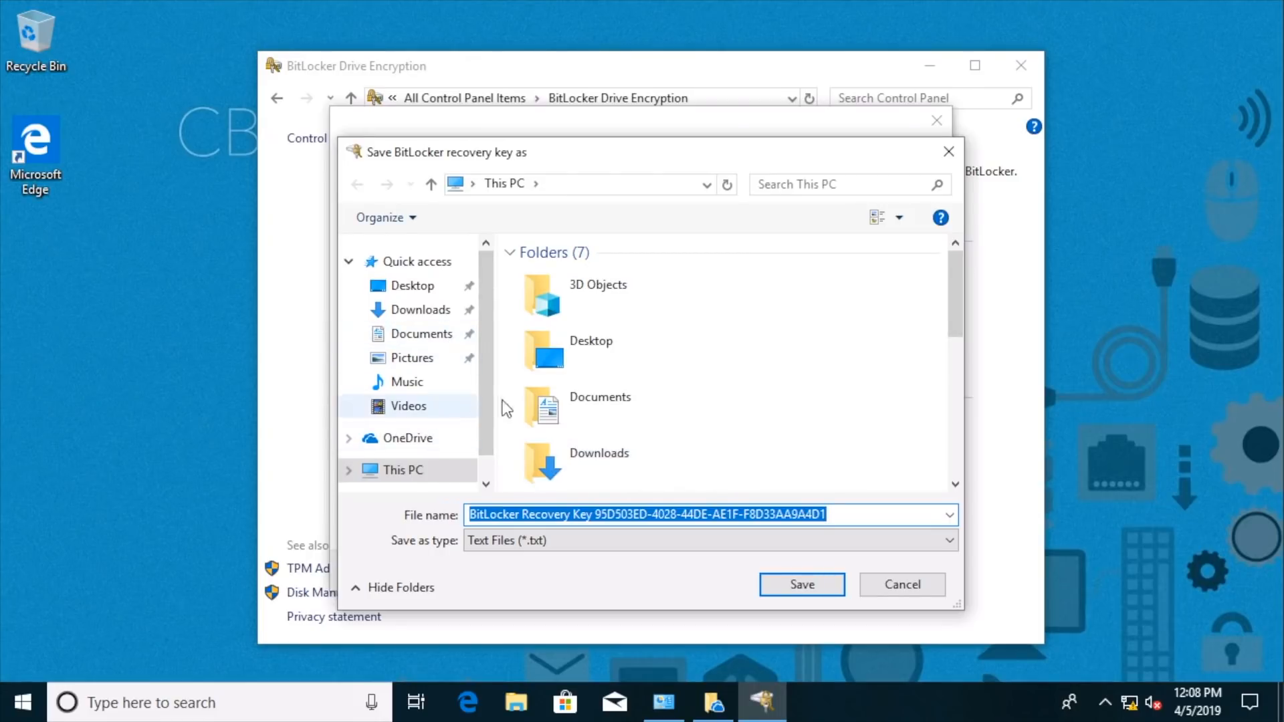
{"action": "scroll", "scroll_direction": "down", "scroll_amount": 3}
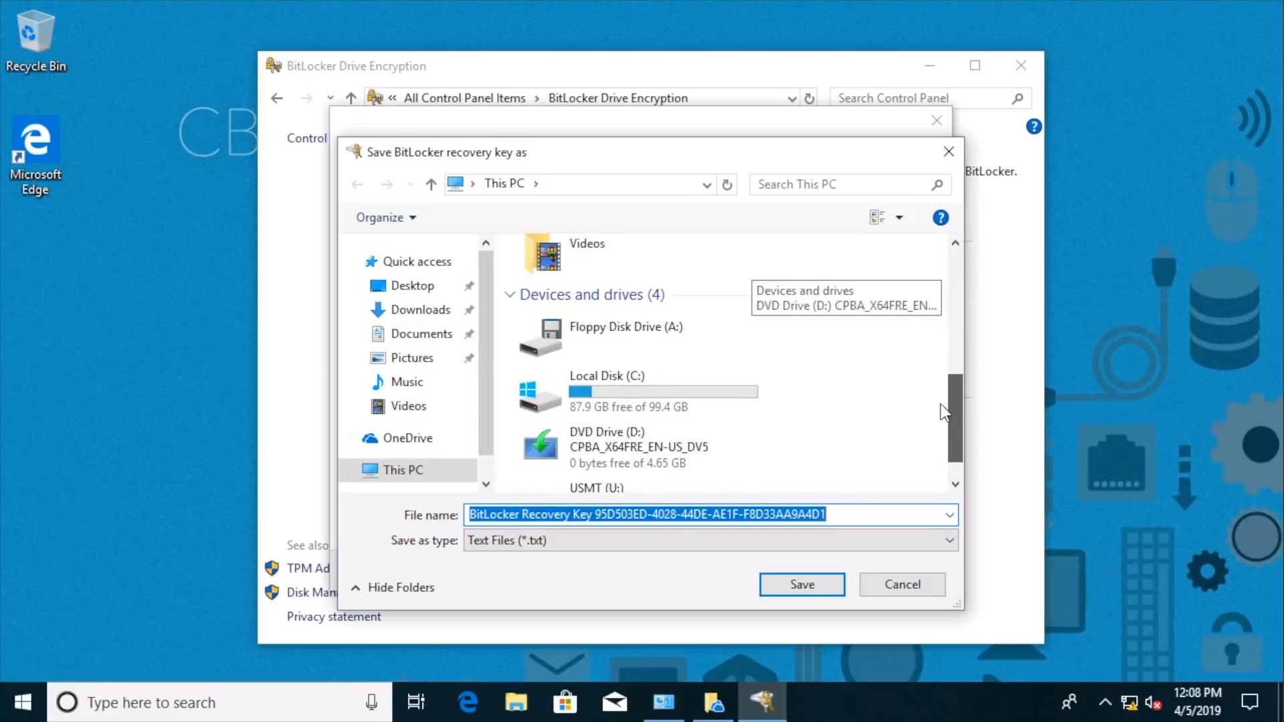
{"action": "double_click", "coordinate": [614, 393]}
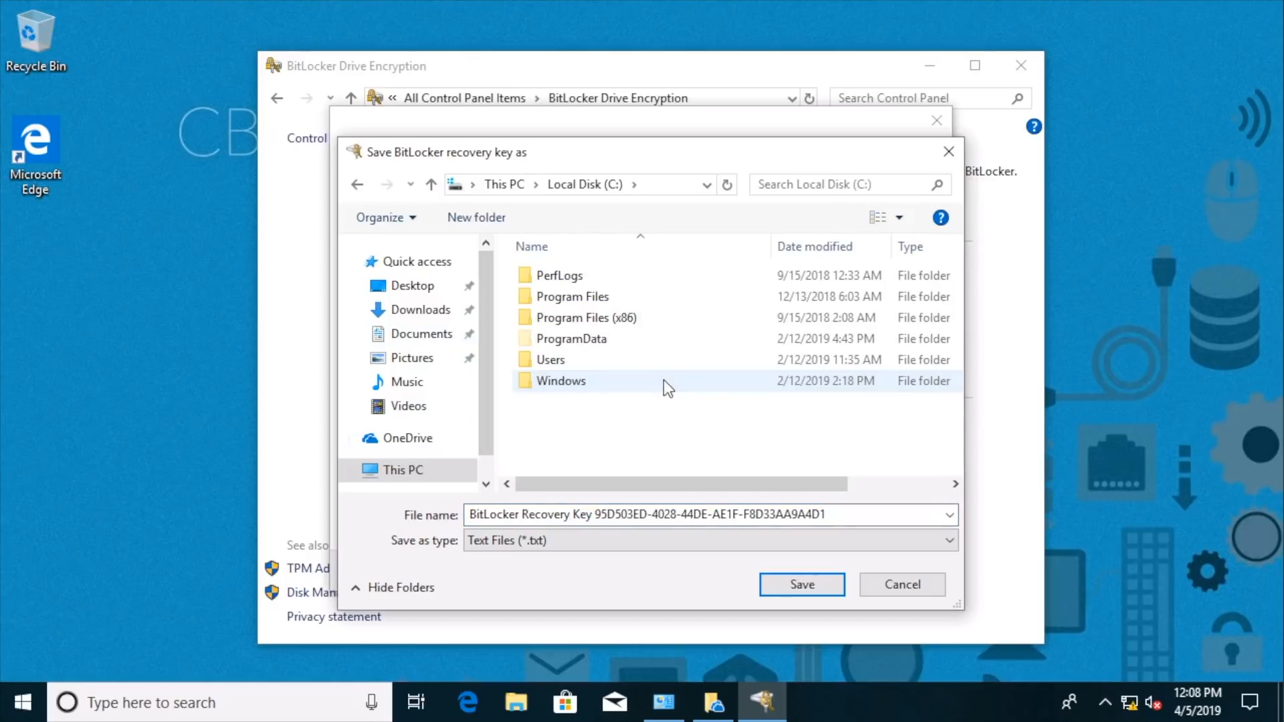
{"action": "left_click", "coordinate": [476, 216]}
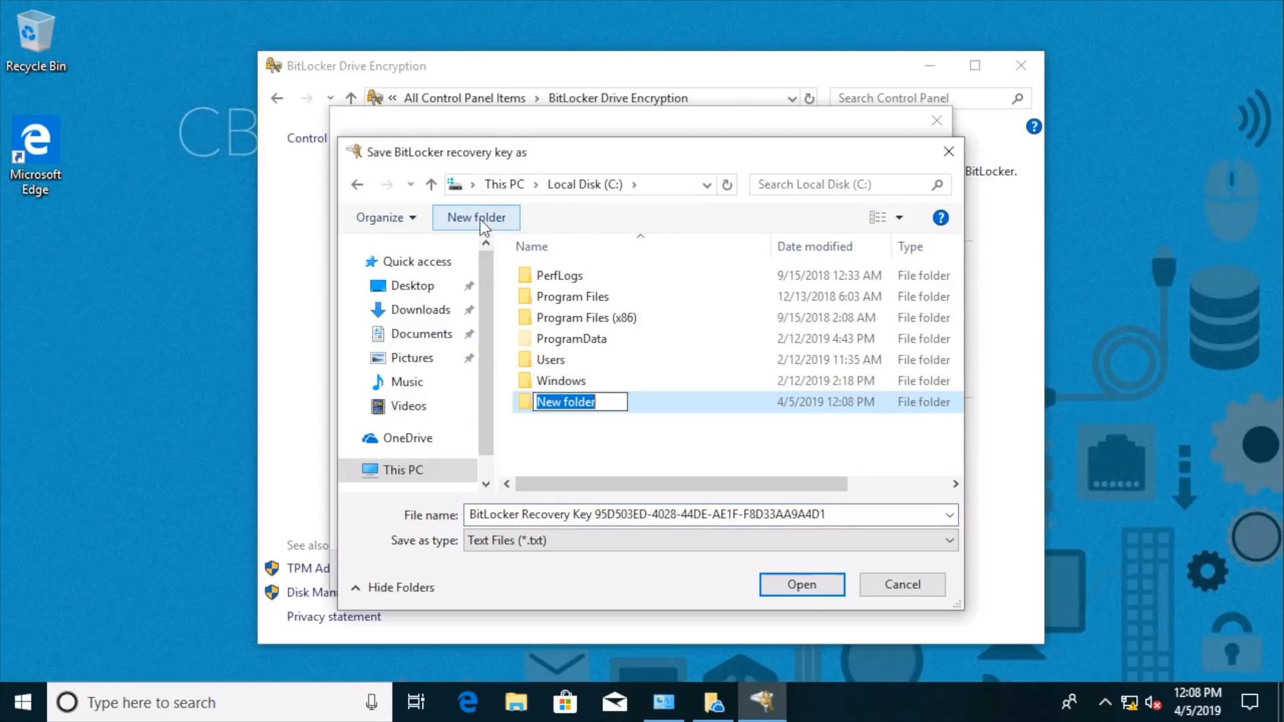
{"action": "type", "text": "Temp"}
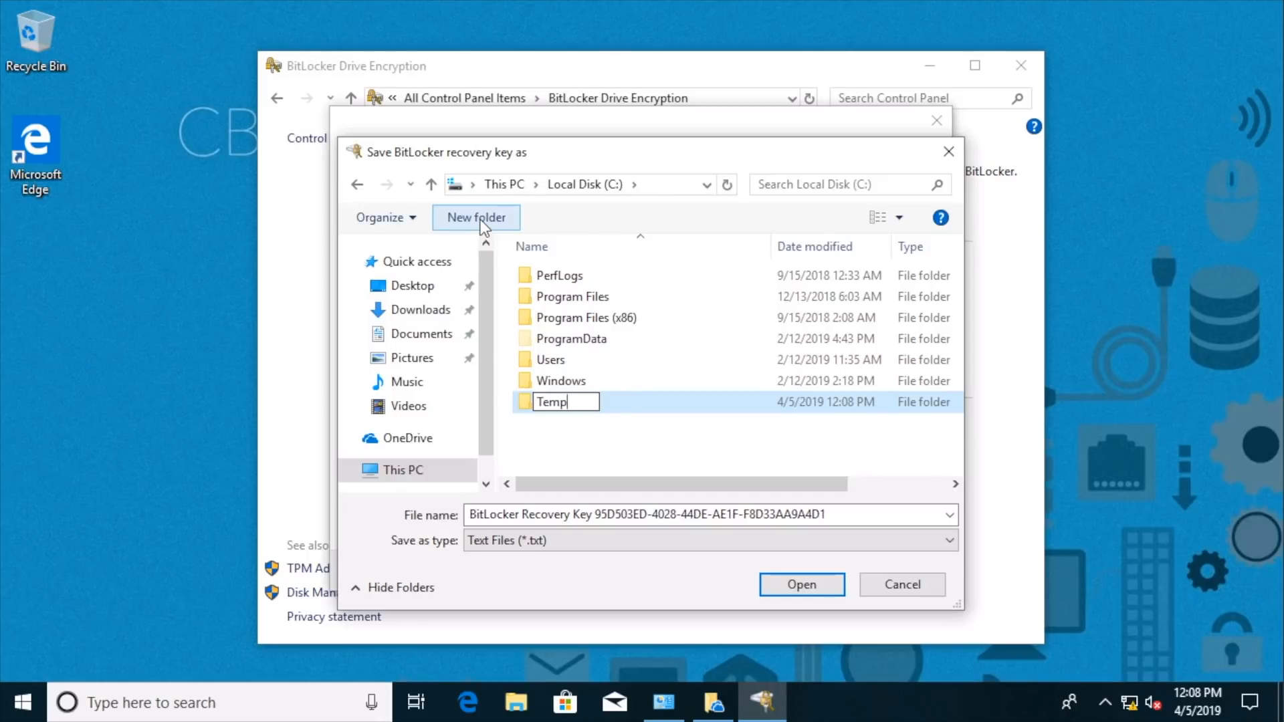
{"action": "double_click", "coordinate": [550, 401]}
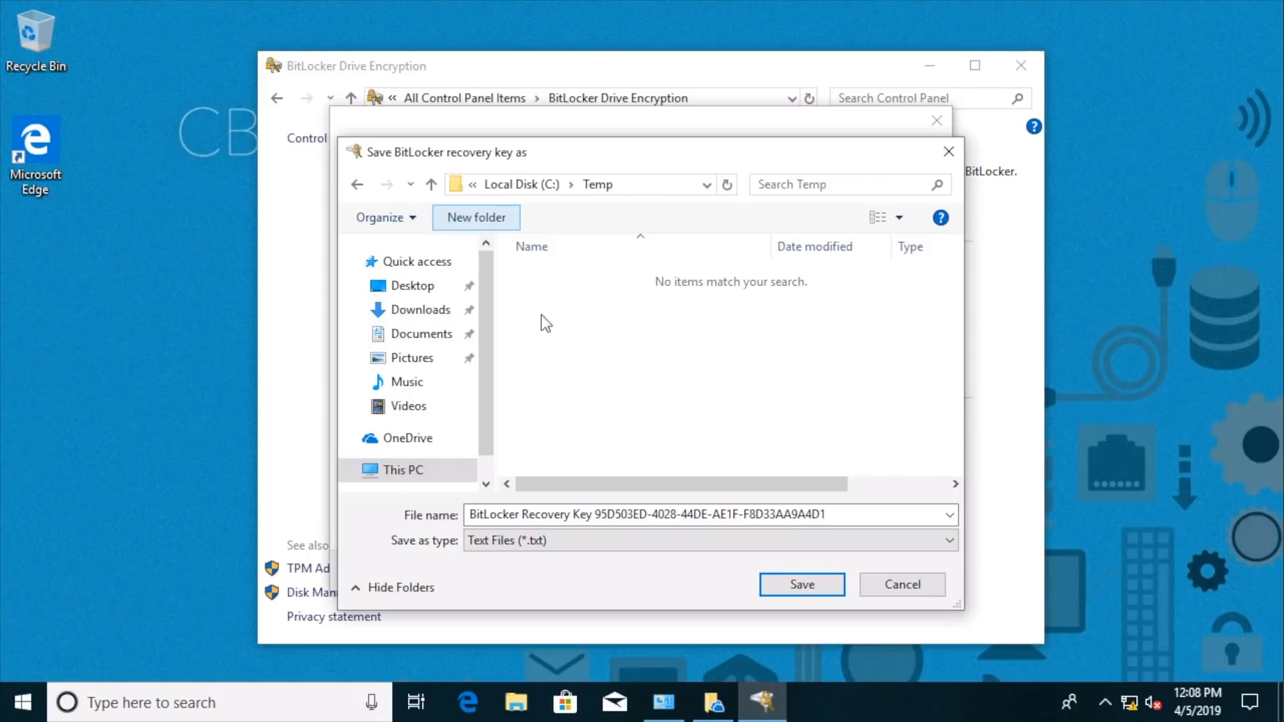
{"action": "left_click", "coordinate": [801, 585]}
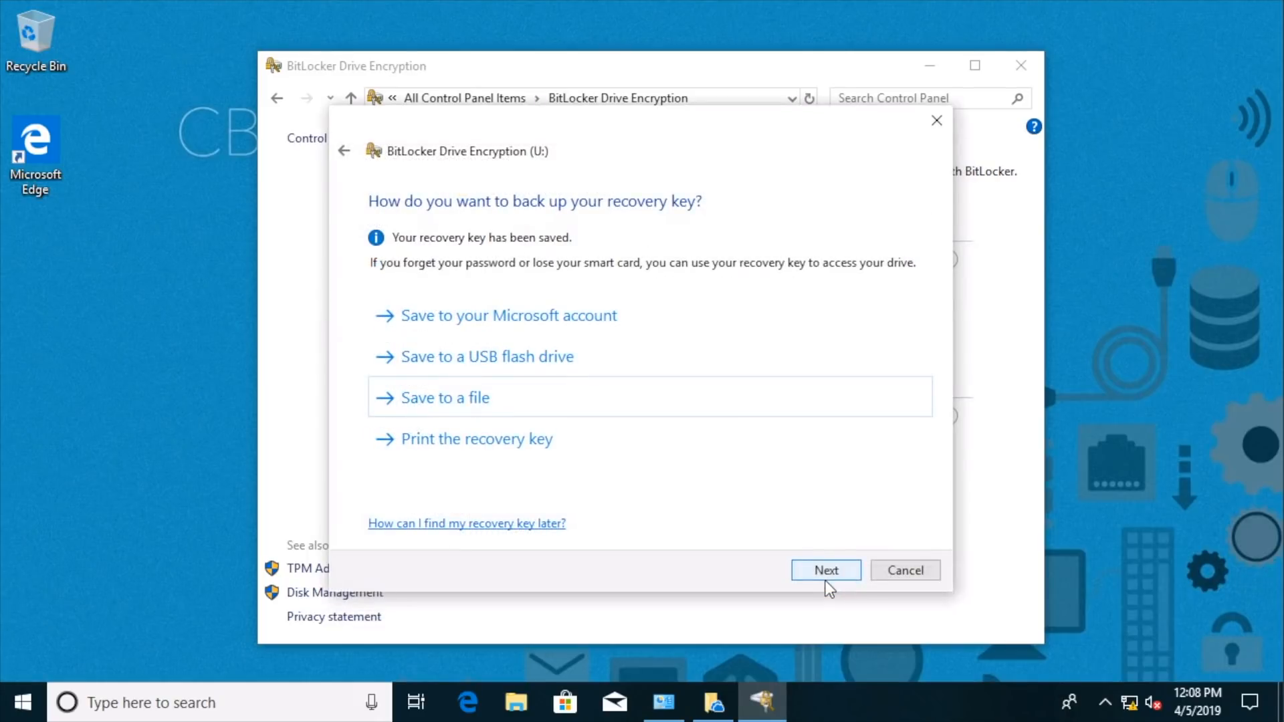
Step: Keep 'Encrypt used disk space only' and 'New encryption mode', then start encrypting U:
{"action": "left_click", "coordinate": [826, 570]}
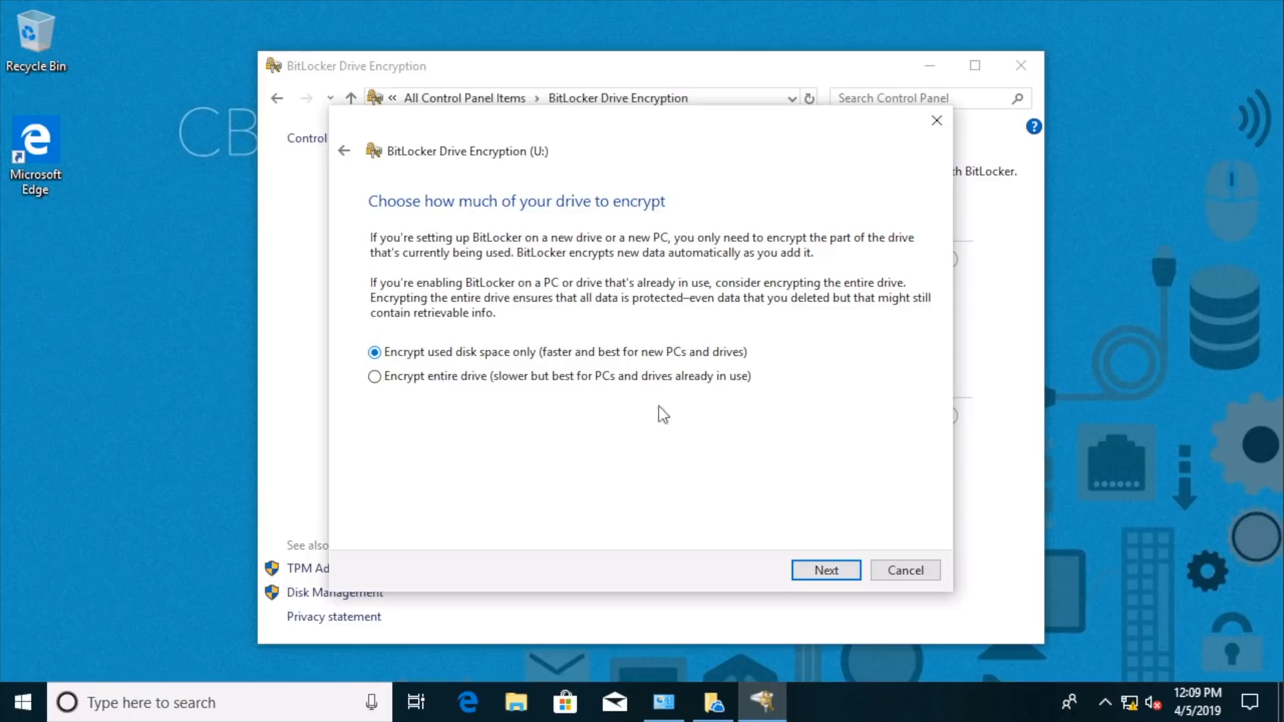
{"action": "left_click", "coordinate": [827, 569]}
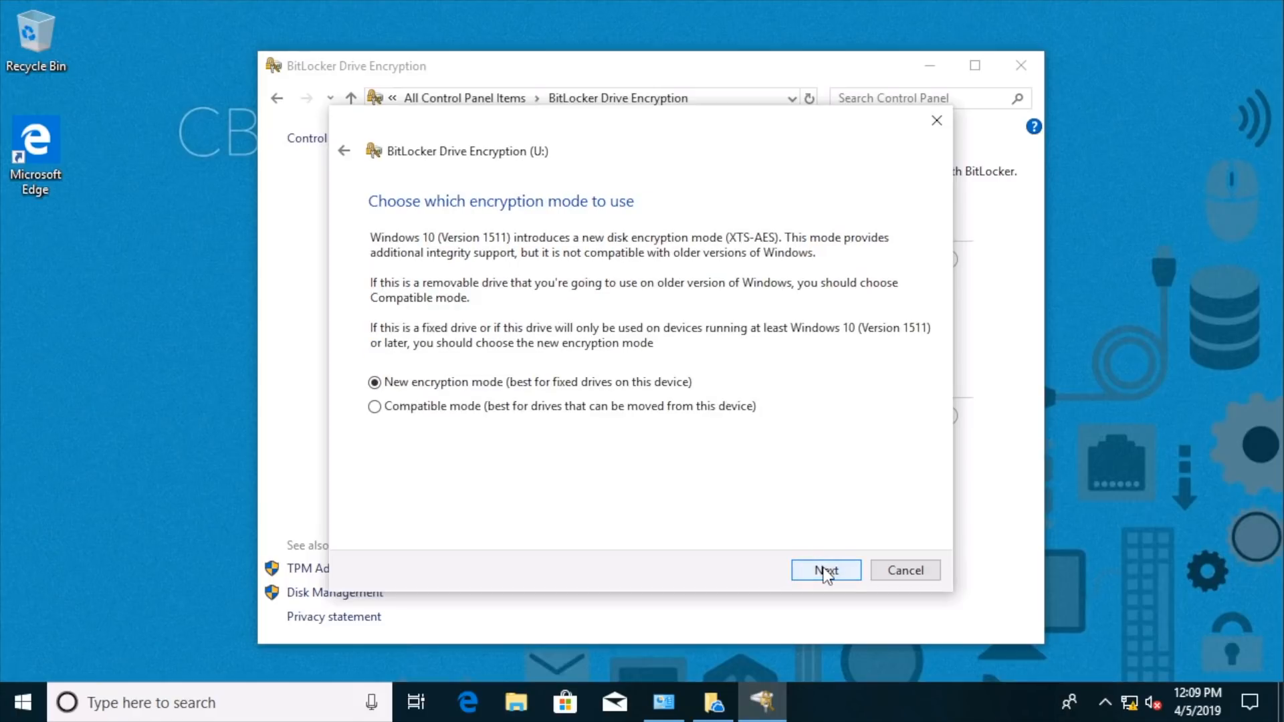
{"action": "left_click", "coordinate": [826, 570]}
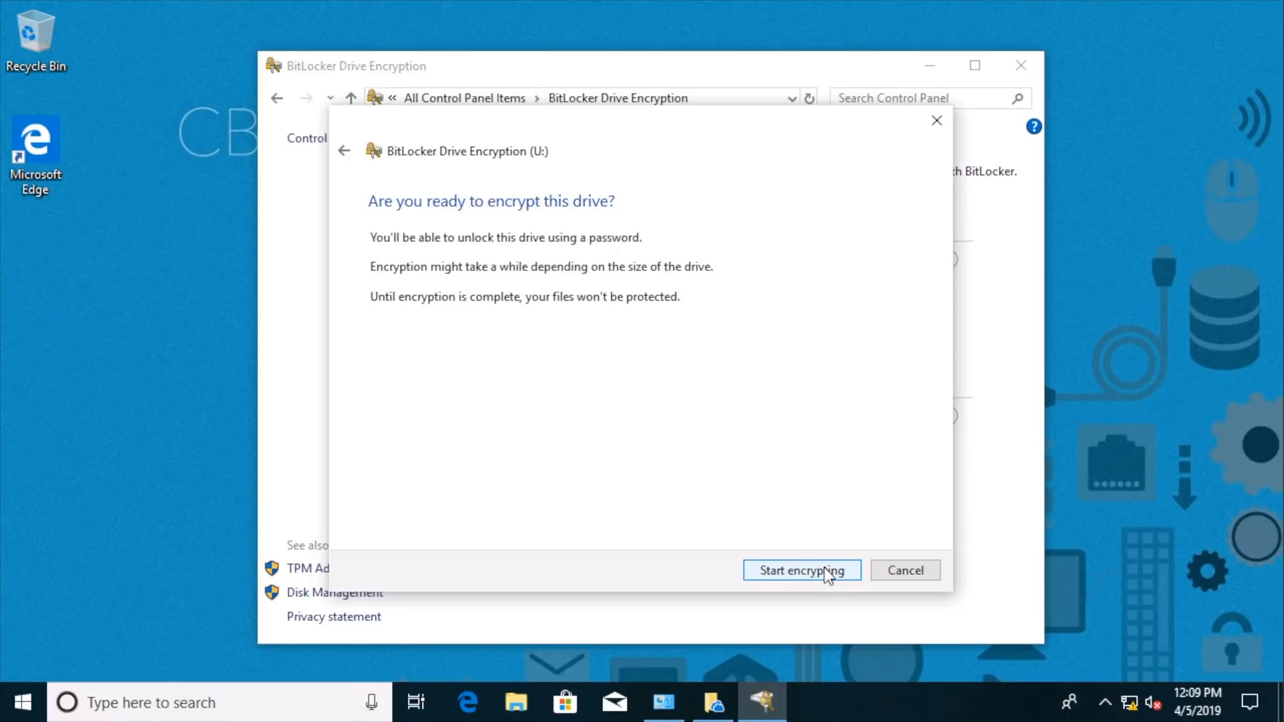
{"action": "left_click", "coordinate": [801, 570]}
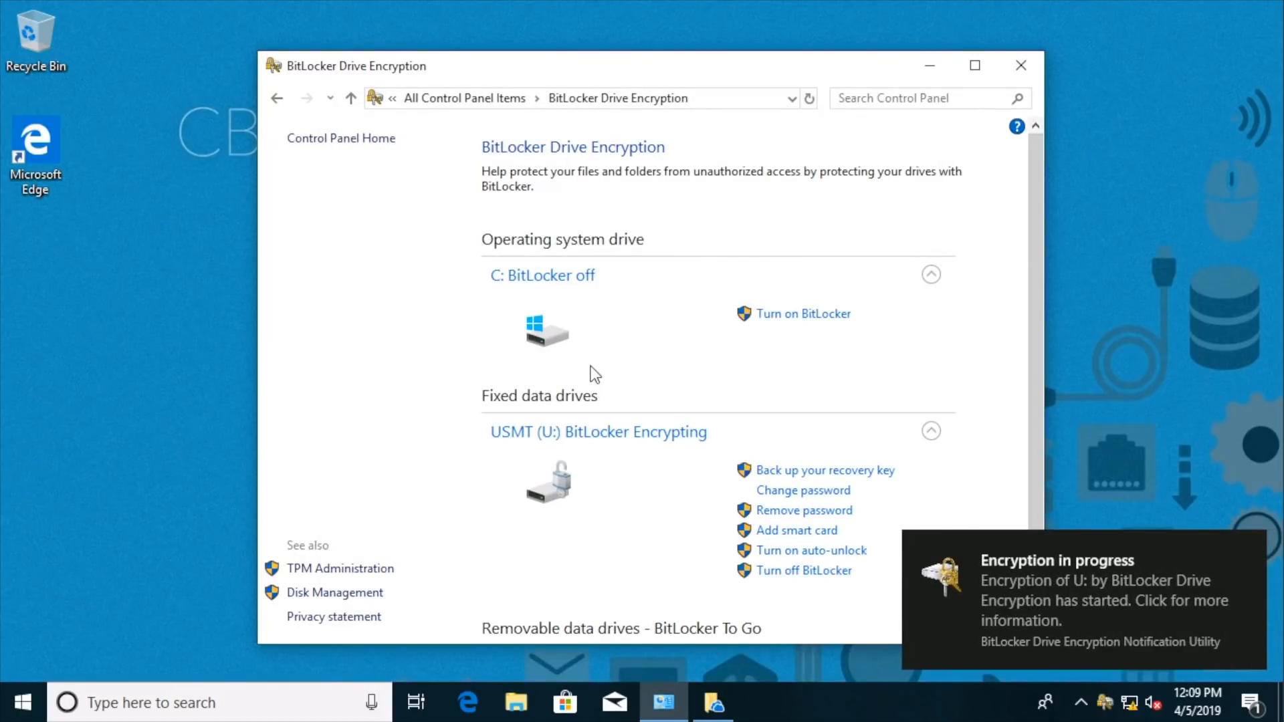
{"action": "mouse_move", "coordinate": [1160, 162]}
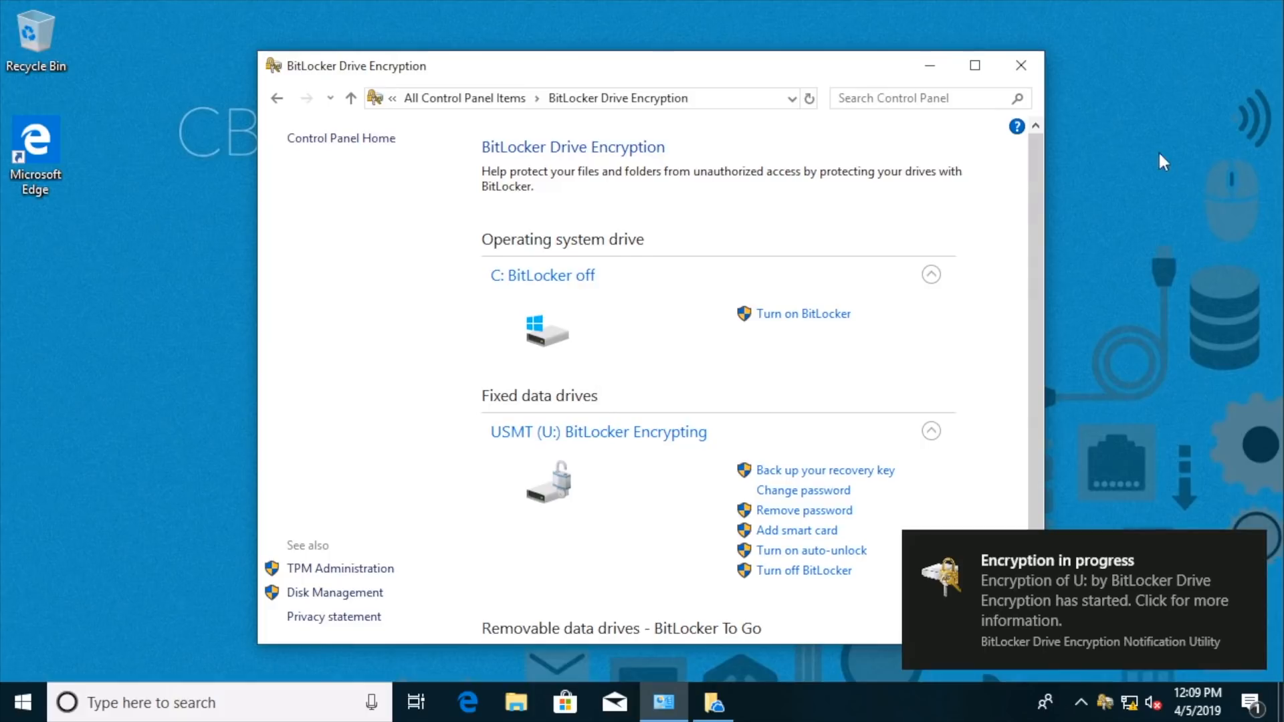
{"action": "mouse_move", "coordinate": [1020, 66]}
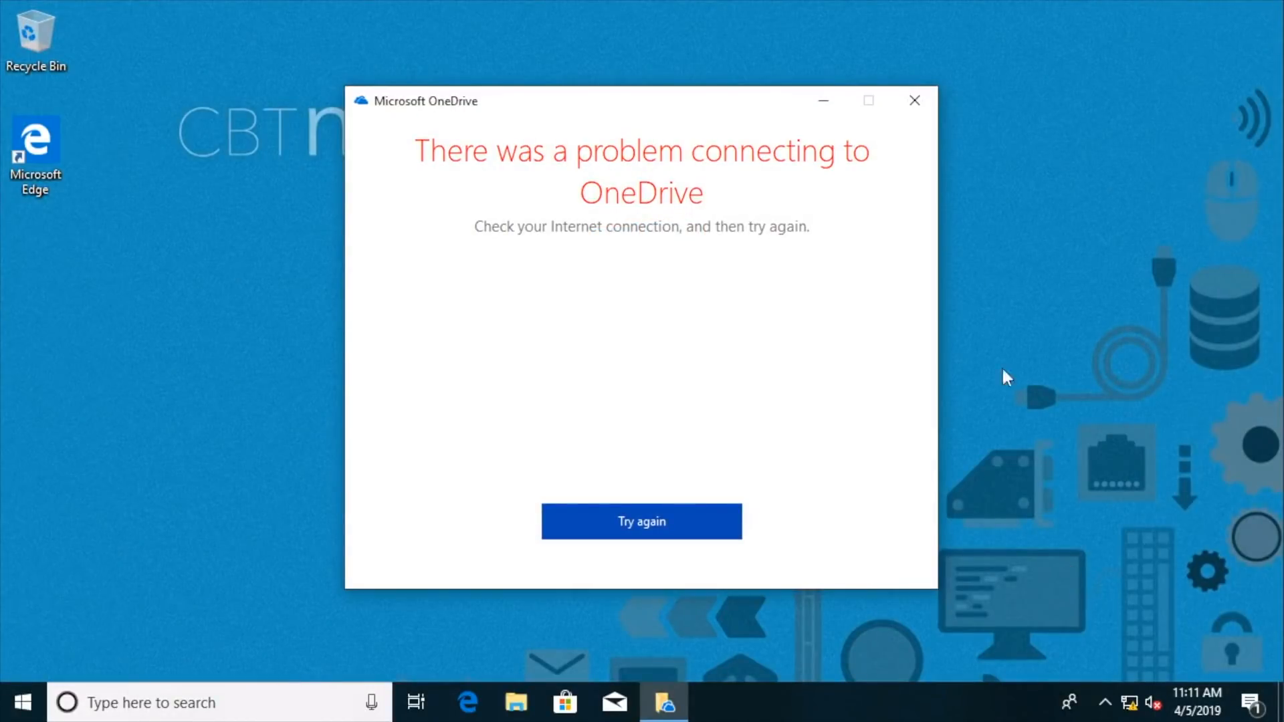
Step: Dismiss the OneDrive error and browse This PC into Local Disk (C:) in File Explorer
{"action": "left_click", "coordinate": [915, 100]}
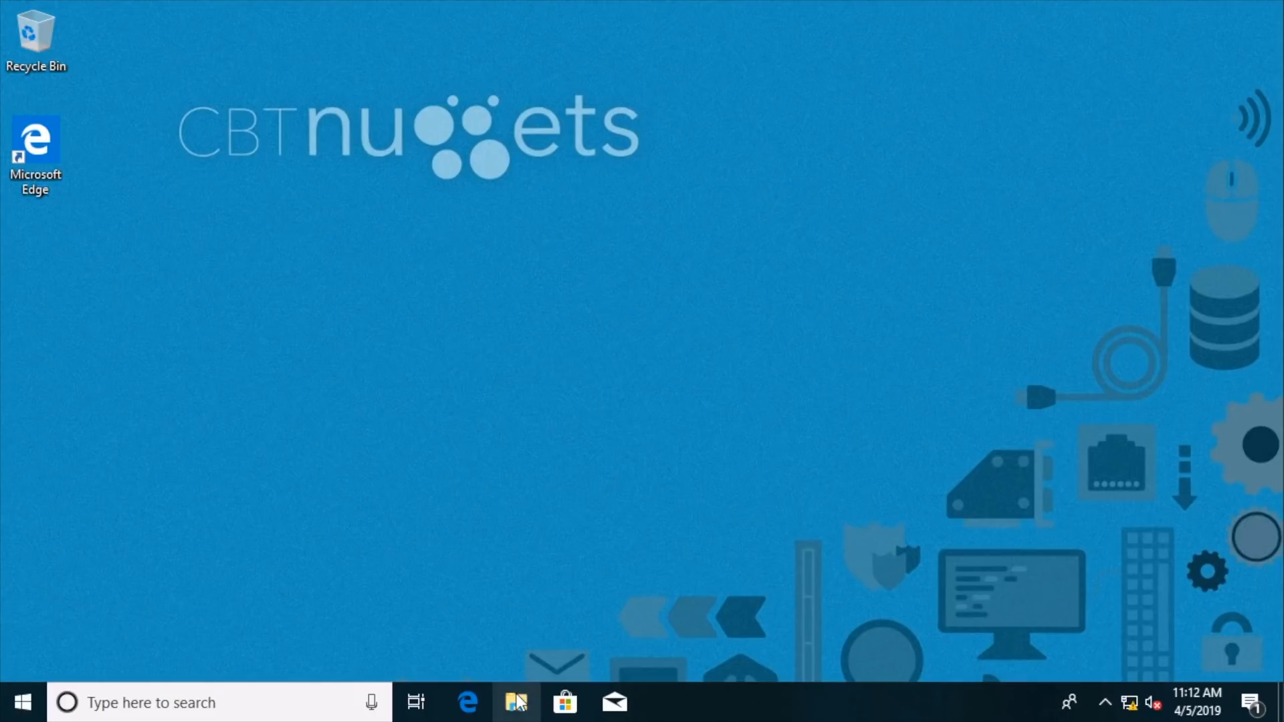
{"action": "left_click", "coordinate": [522, 704]}
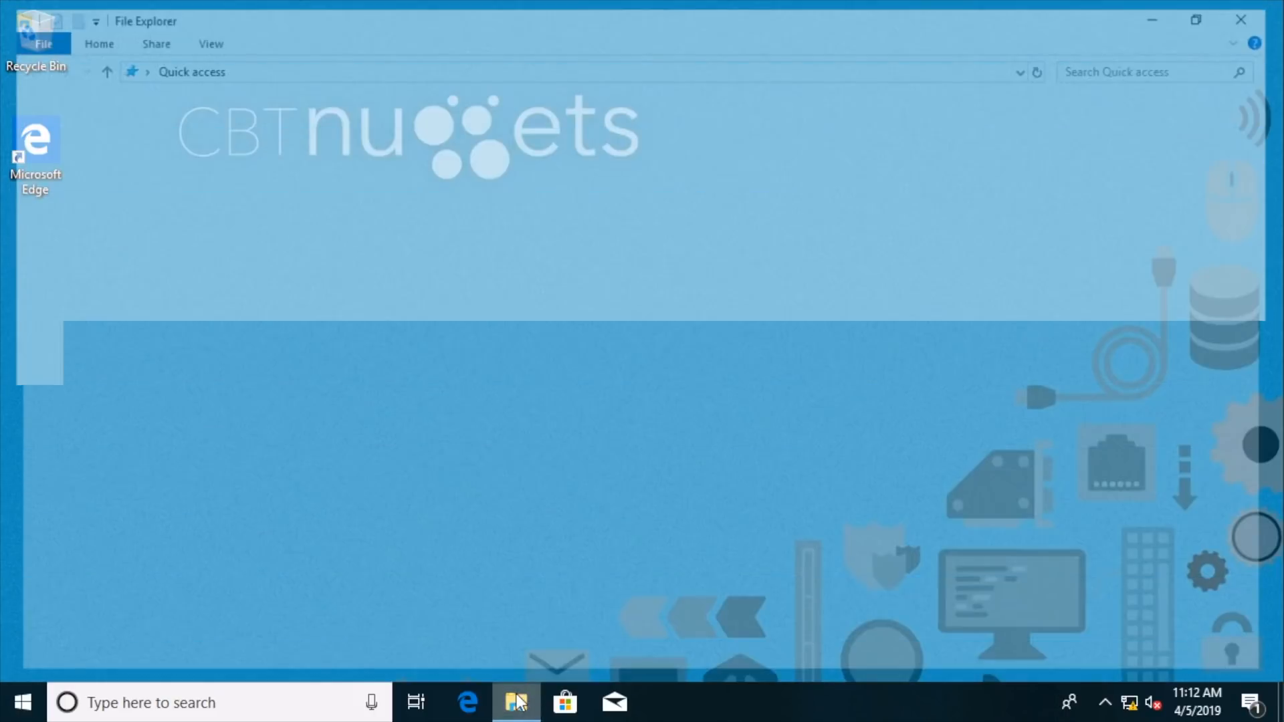
{"action": "left_click", "coordinate": [516, 703]}
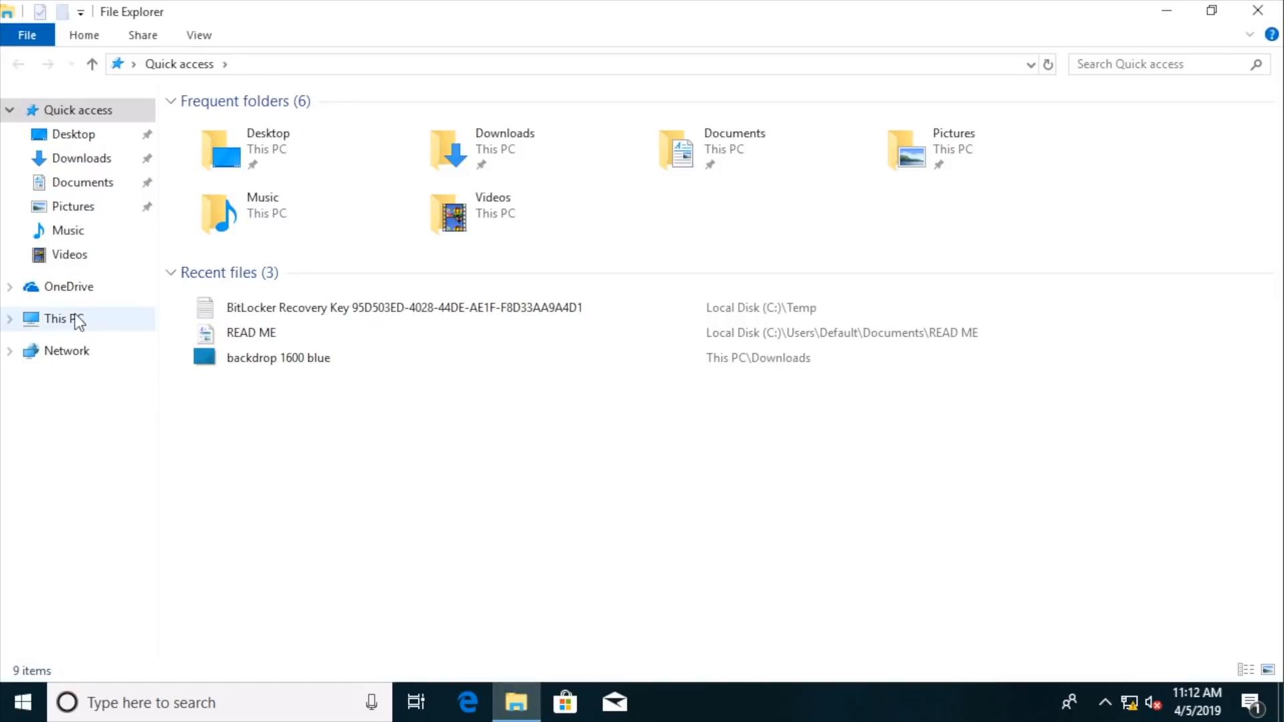
{"action": "left_click", "coordinate": [52, 318]}
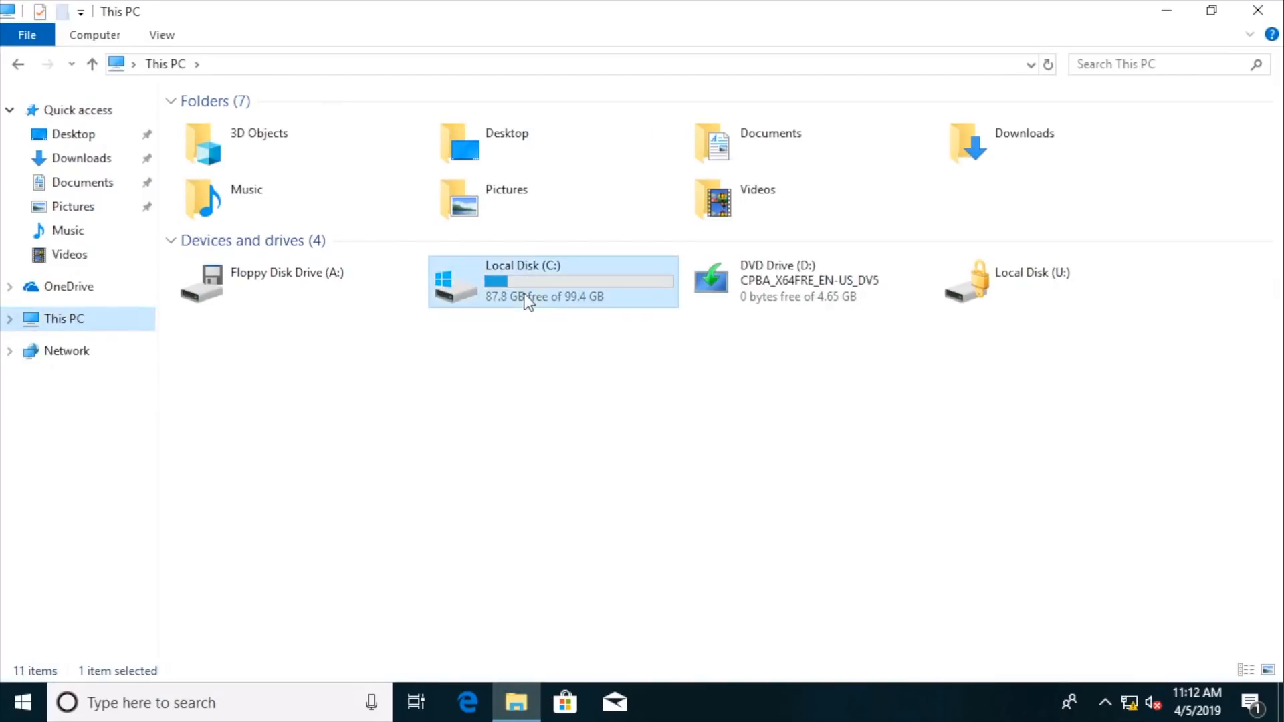
{"action": "double_click", "coordinate": [528, 301]}
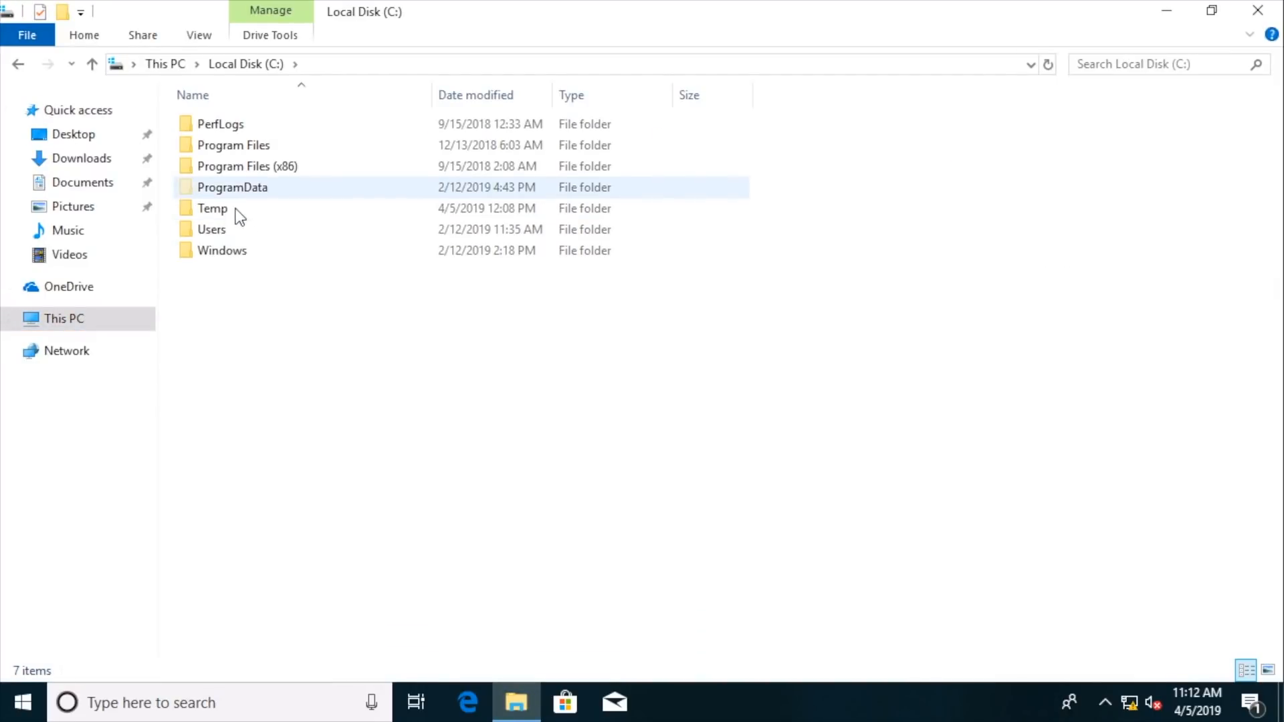
Step: Confirm the recovery key file is in C:\Temp, then return to This PC
{"action": "double_click", "coordinate": [213, 207]}
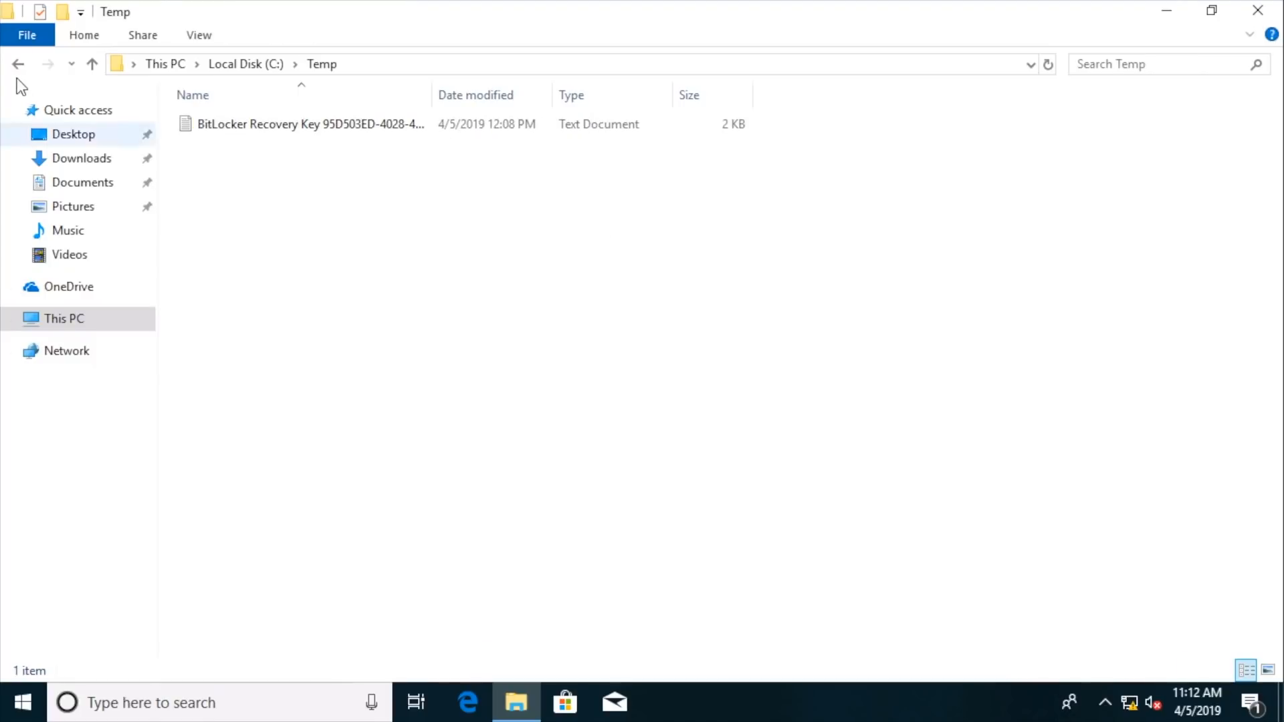
{"action": "left_click", "coordinate": [92, 64]}
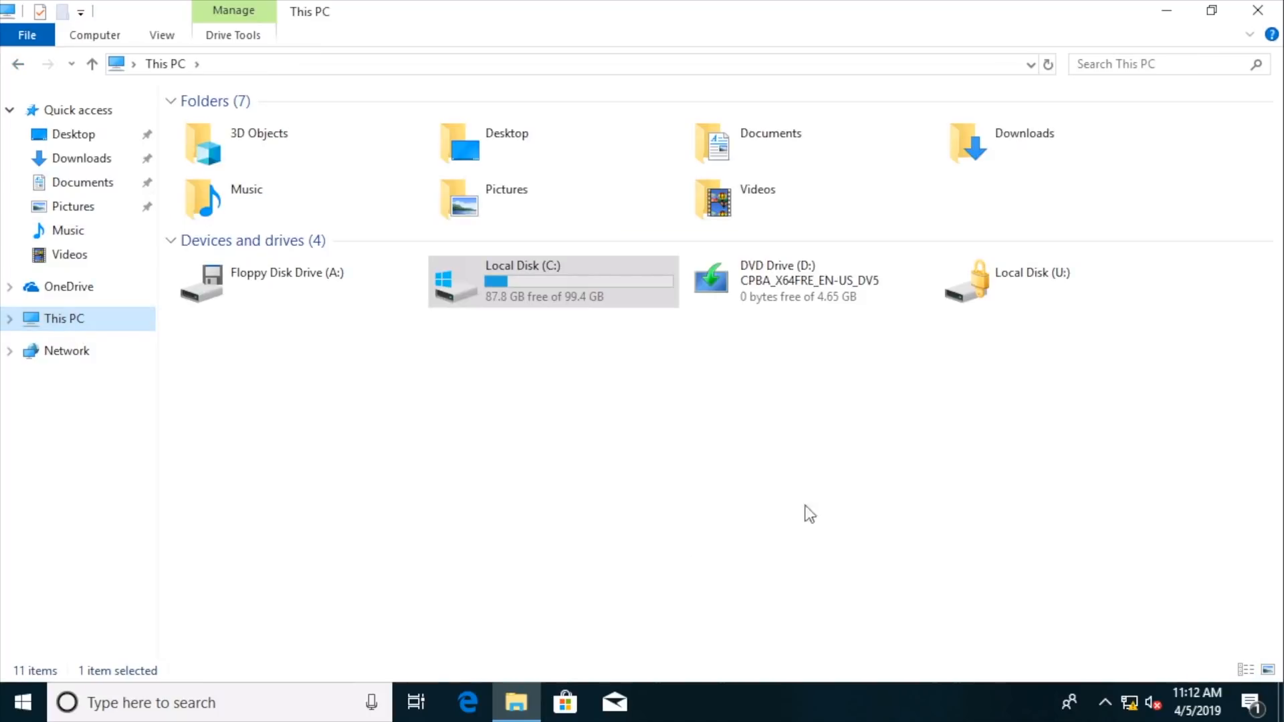
{"action": "mouse_move", "coordinate": [1006, 295]}
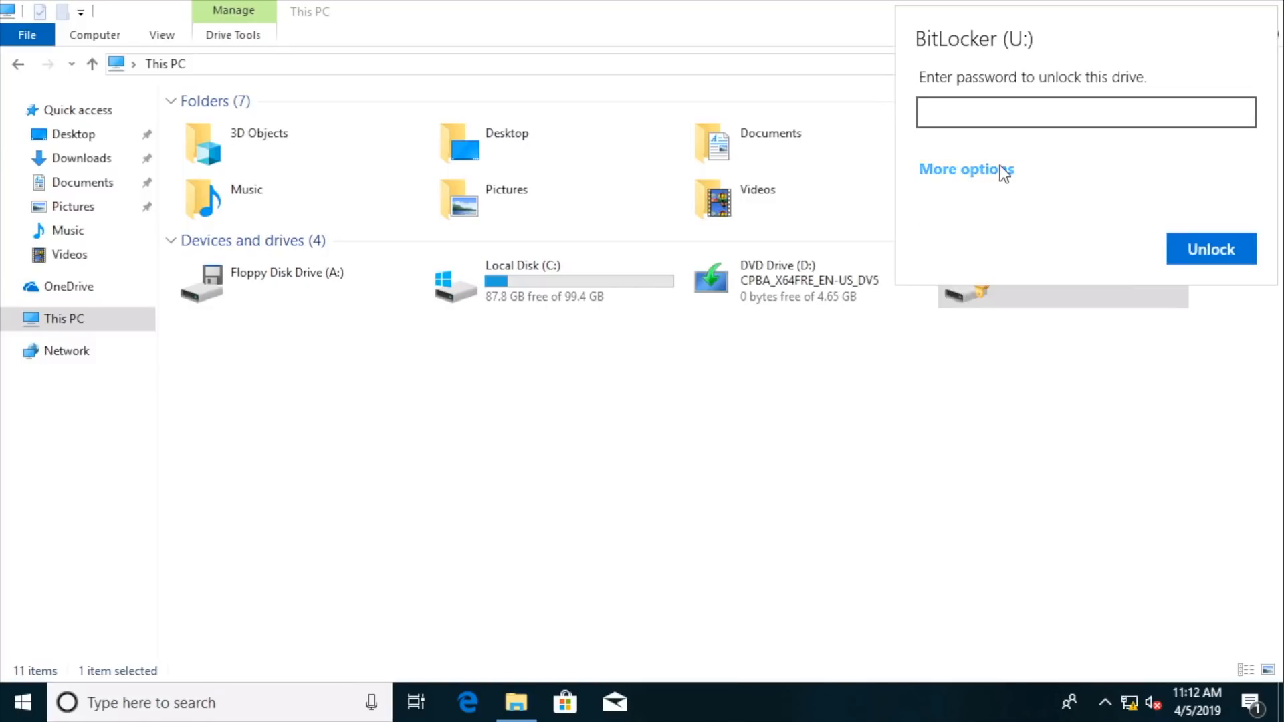
{"action": "left_click", "coordinate": [966, 170]}
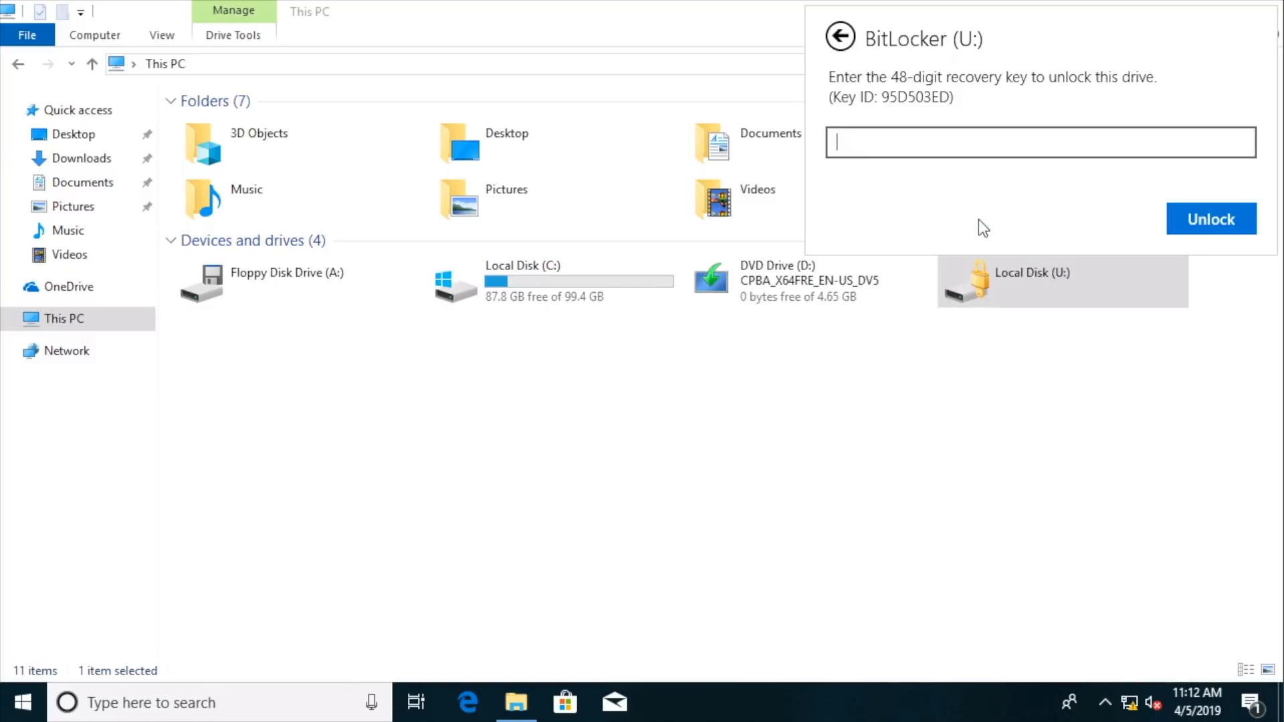
{"action": "mouse_move", "coordinate": [872, 194]}
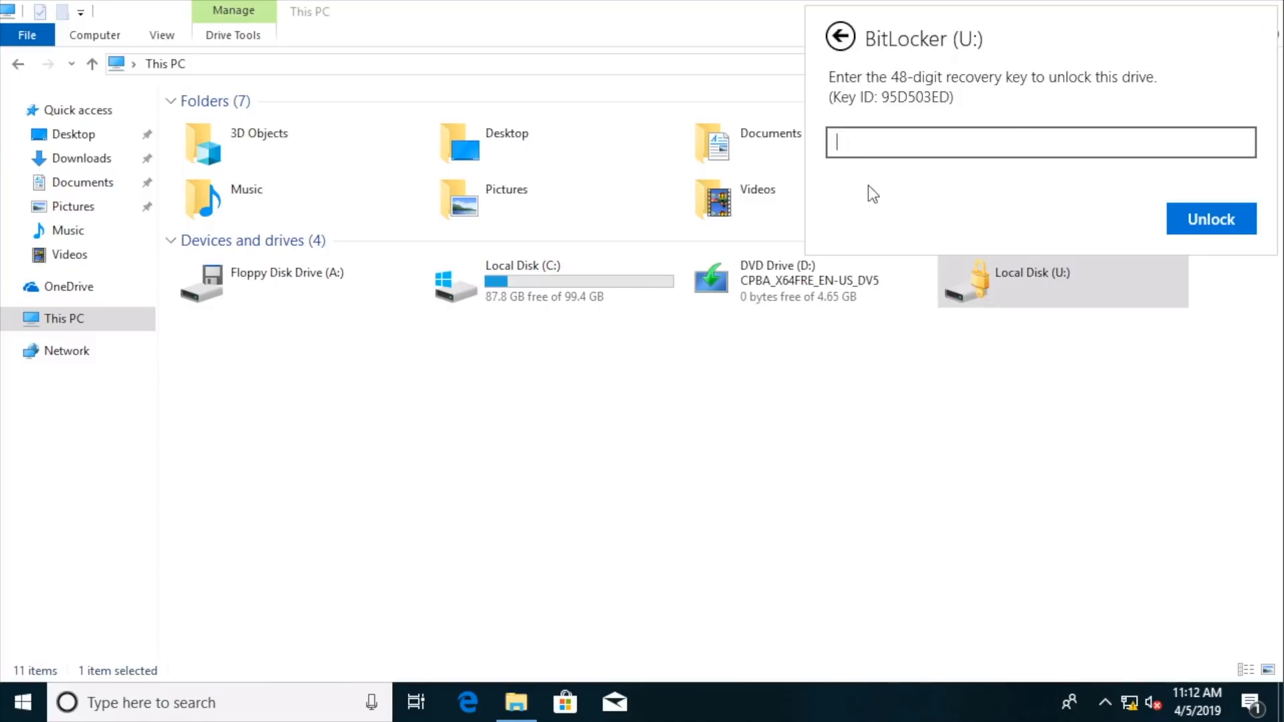
{"action": "mouse_move", "coordinate": [843, 72]}
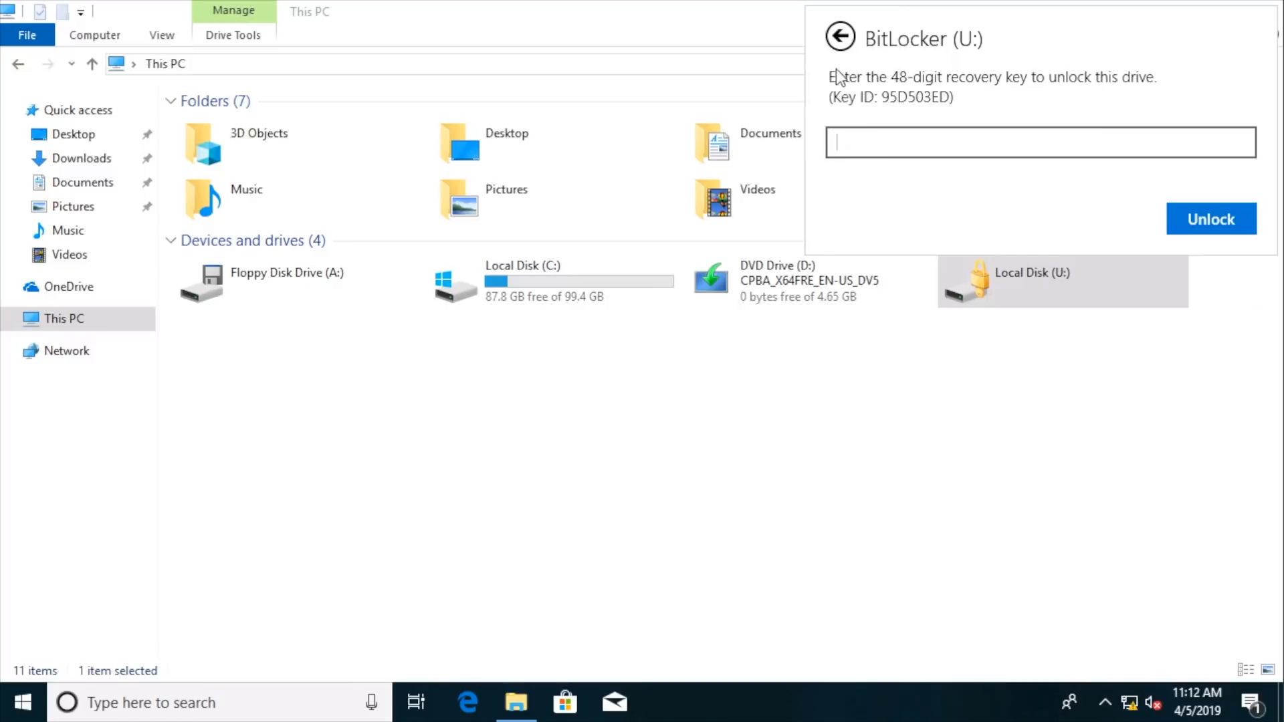
{"action": "left_click", "coordinate": [842, 38]}
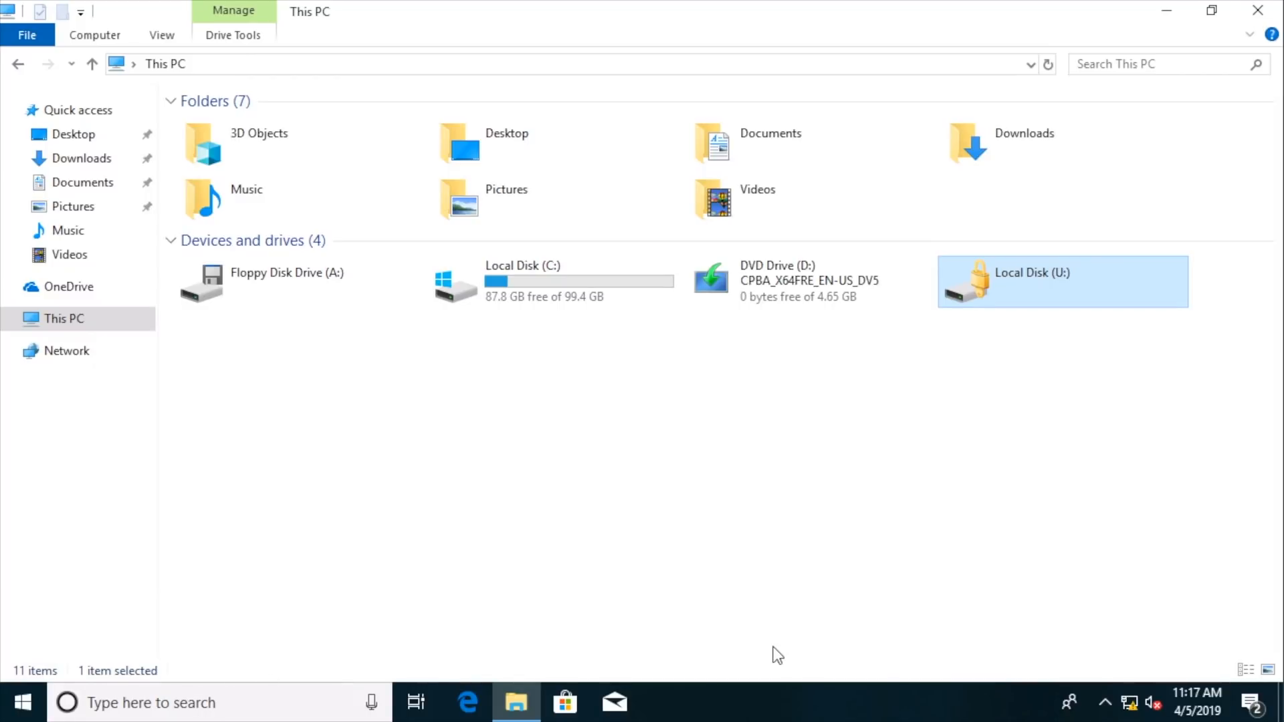
{"action": "mouse_move", "coordinate": [773, 629]}
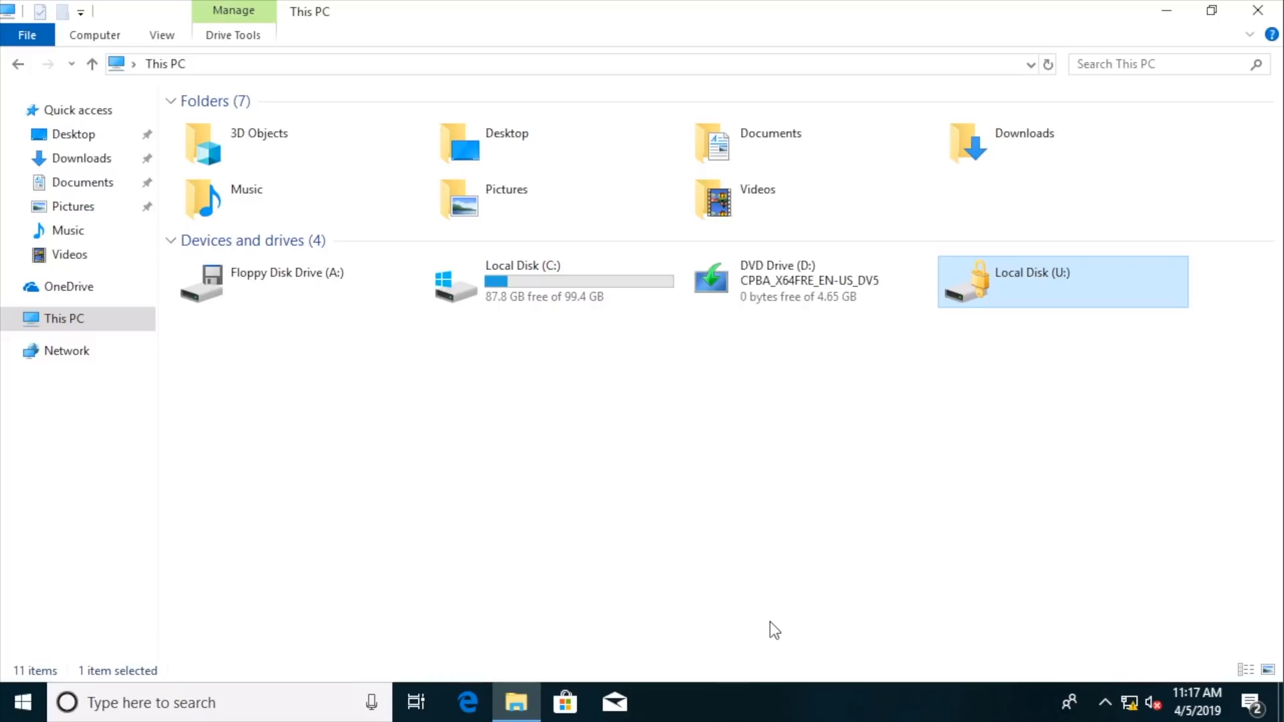
{"action": "mouse_move", "coordinate": [586, 295]}
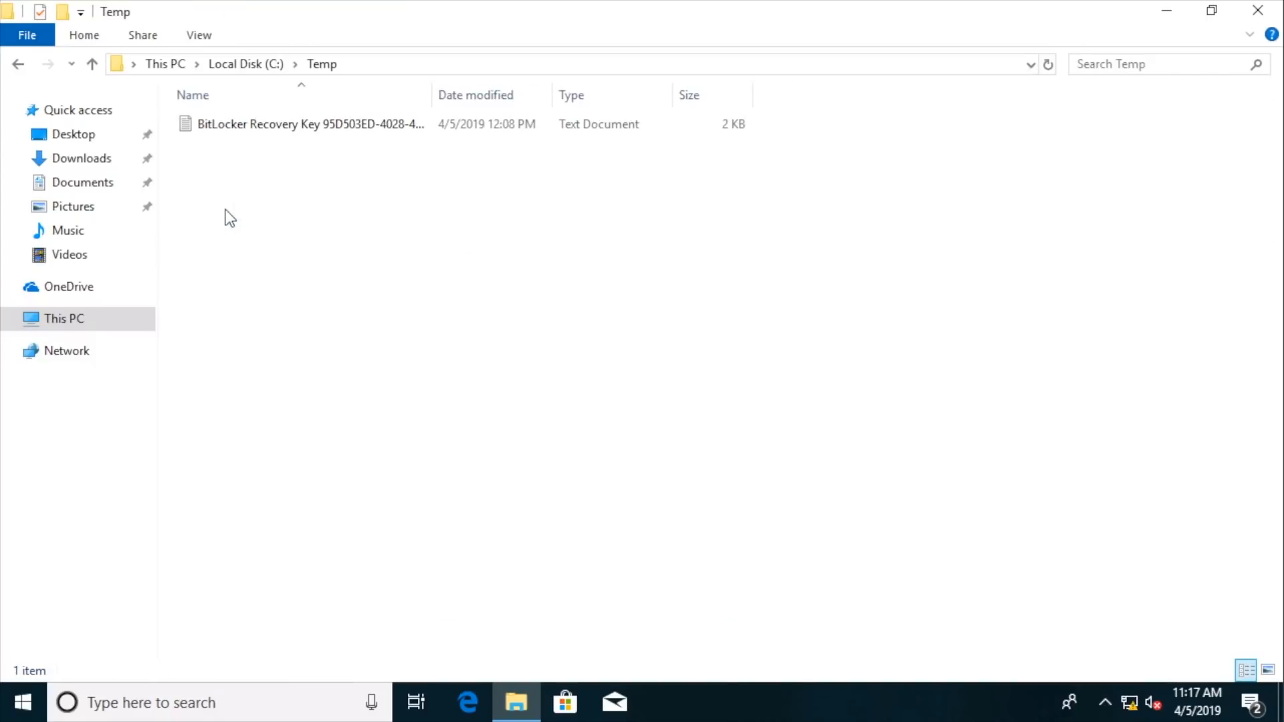
Step: View the recovery key file in Notepad, highlight the 48-digit key, then close Notepad
{"action": "double_click", "coordinate": [309, 125]}
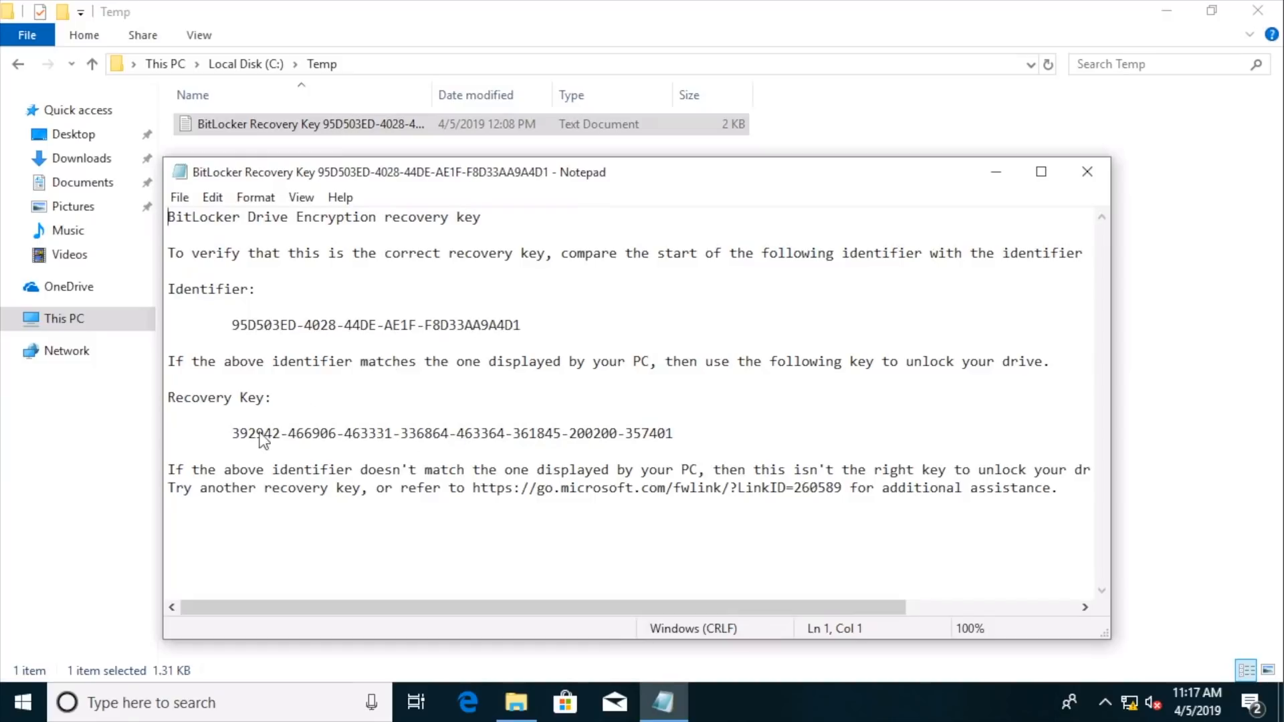
{"action": "left_click_drag", "start_coordinate": [236, 433], "coordinate": [377, 434]}
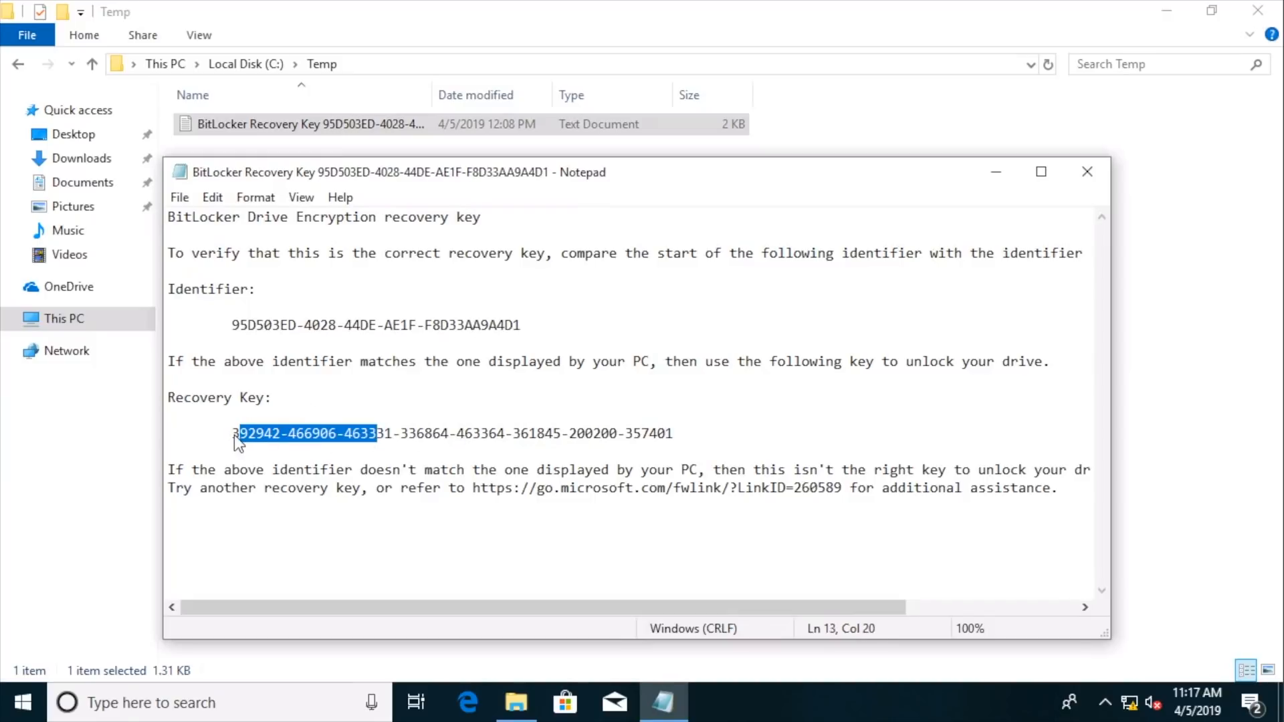
{"action": "left_click_drag", "start_coordinate": [238, 433], "coordinate": [663, 433]}
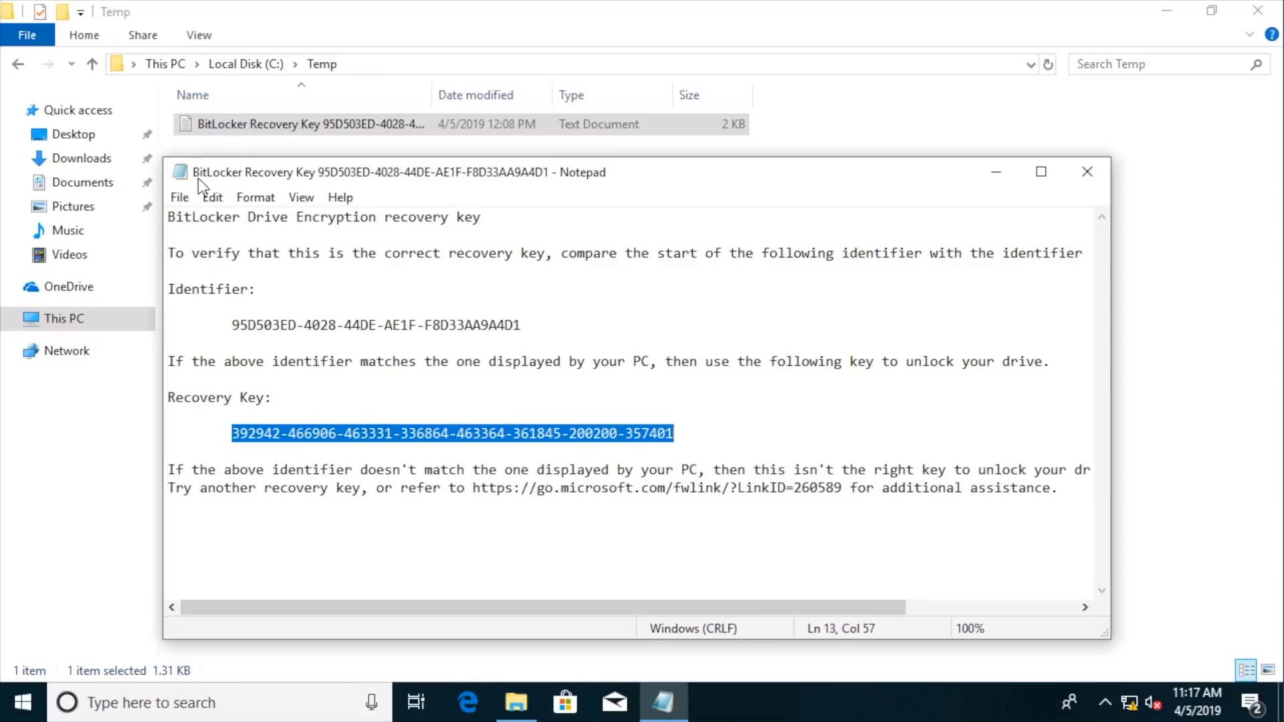
{"action": "left_click", "coordinate": [212, 197]}
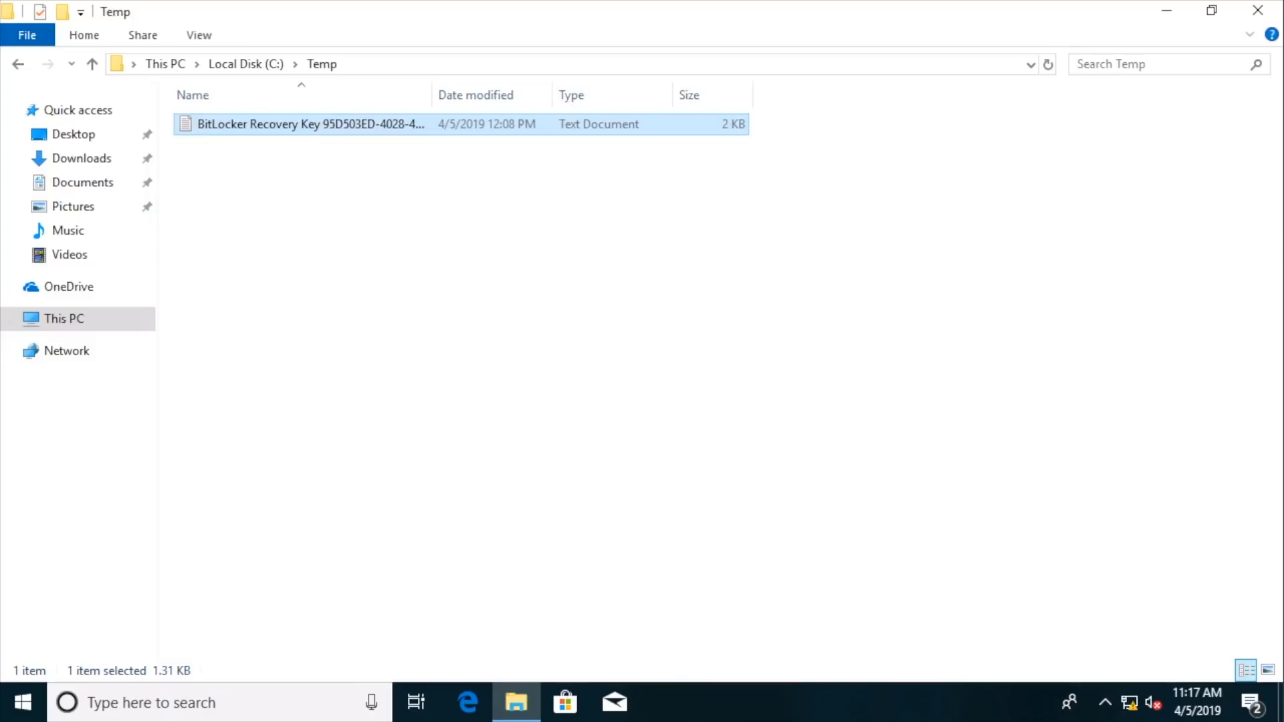
Step: Start Command Prompt as administrator from search and approve the UAC prompt
{"action": "type", "text": "cmd"}
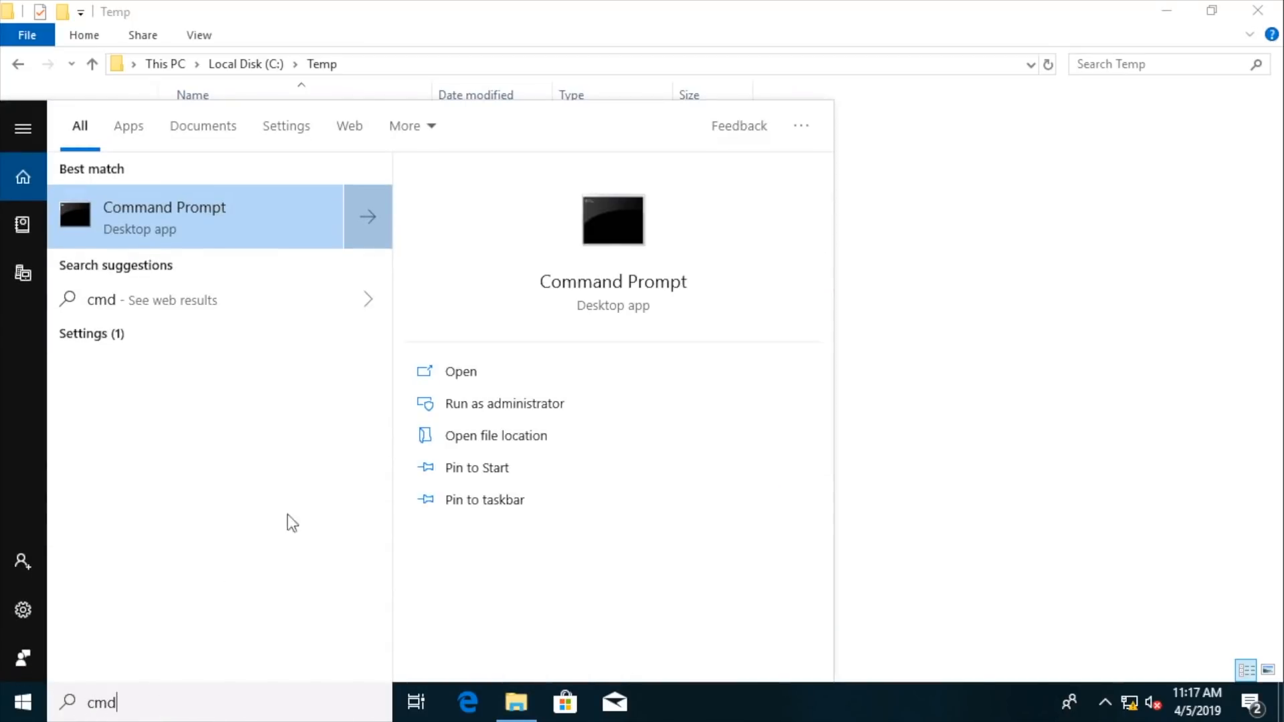
{"action": "left_click", "coordinate": [506, 404]}
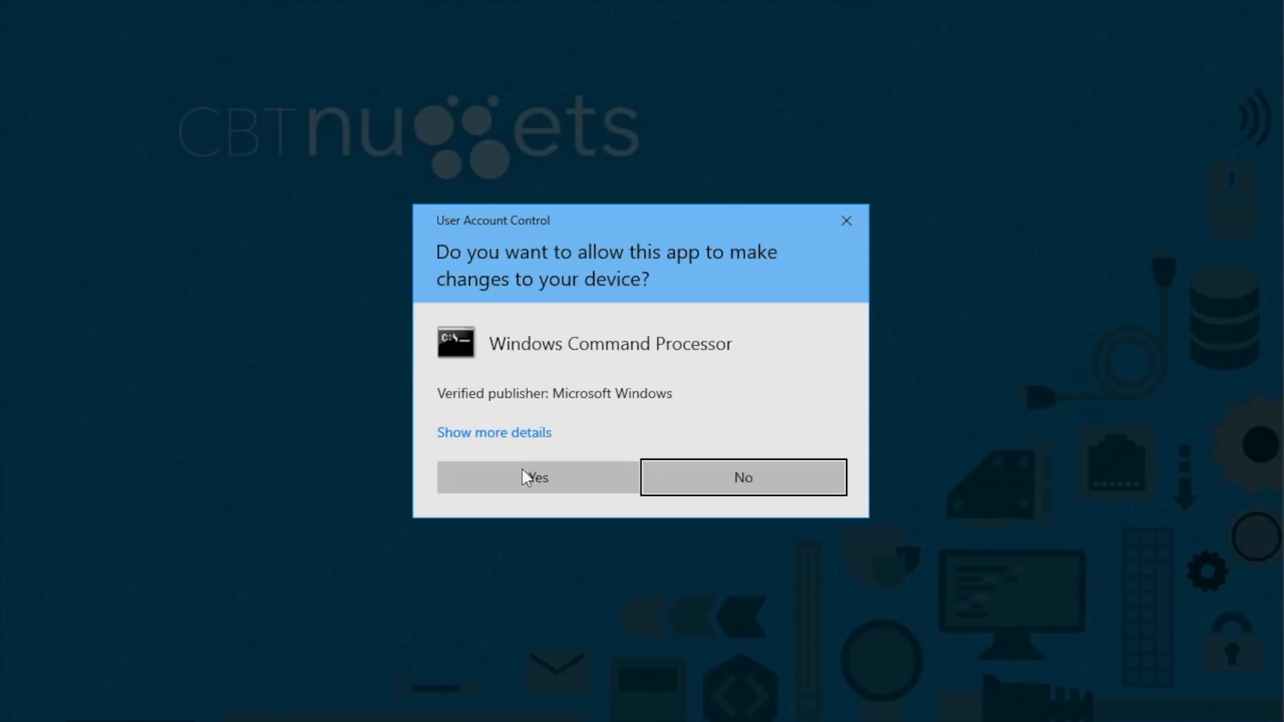
{"action": "left_click", "coordinate": [536, 477]}
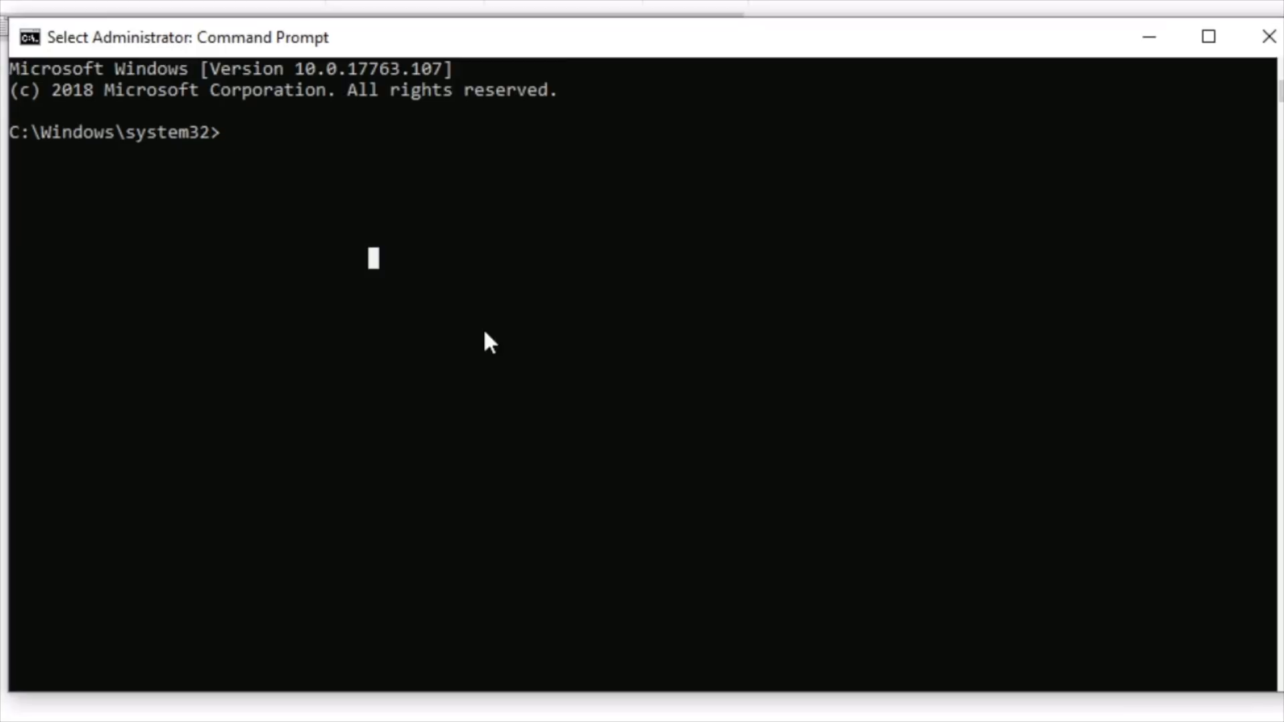
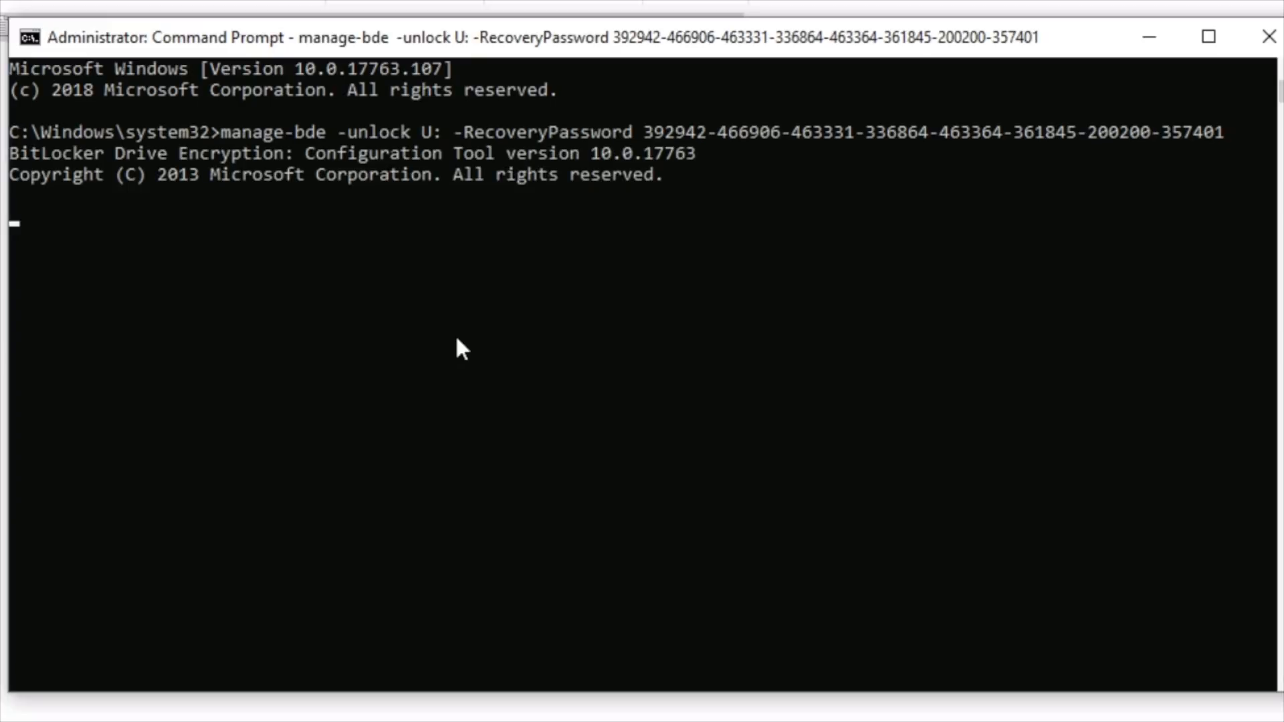
{"action": "key", "text": "Enter"}
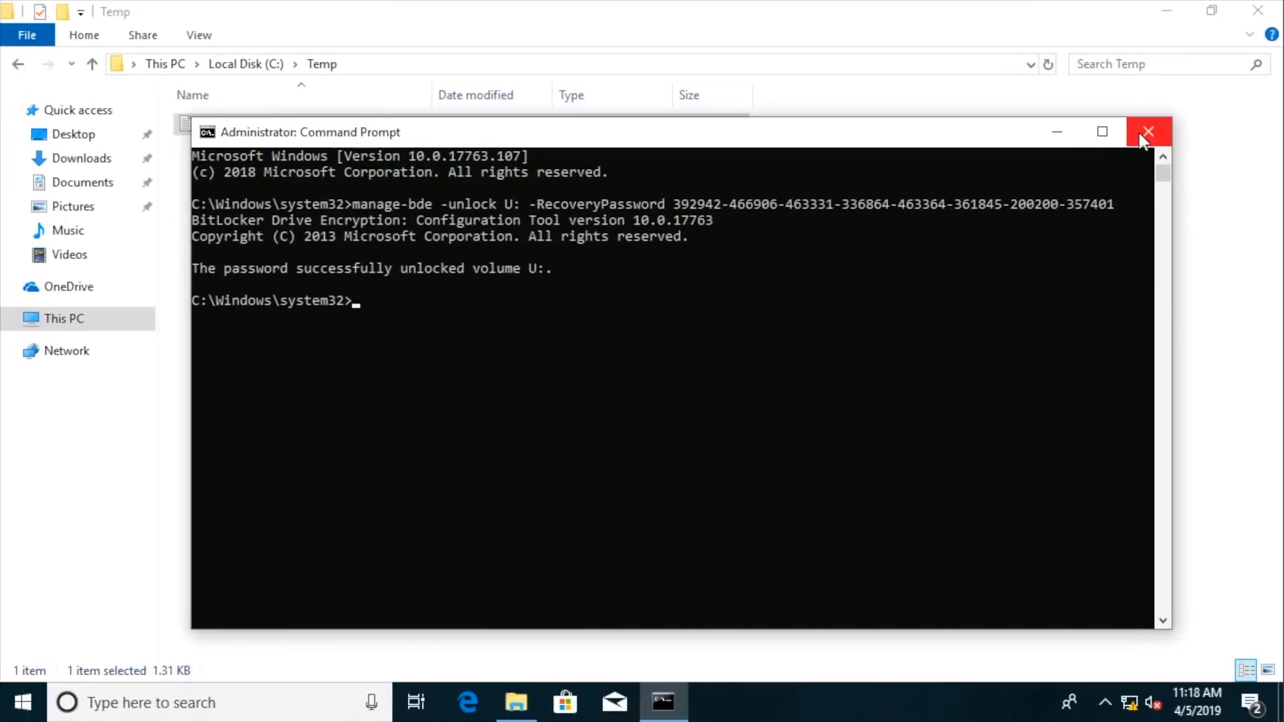
Step: Close Command Prompt and browse USMT (U:) into its Assessment and Deployment Kit folder
{"action": "left_click", "coordinate": [1149, 131]}
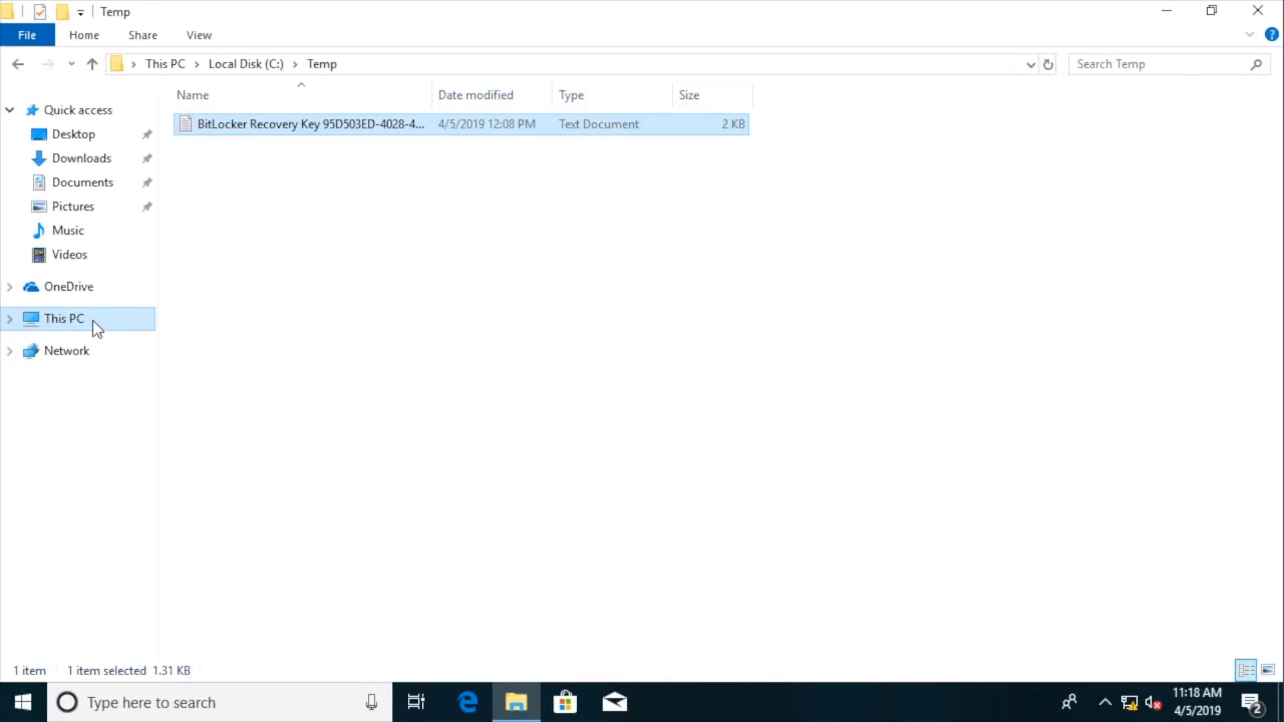
{"action": "left_click", "coordinate": [60, 318]}
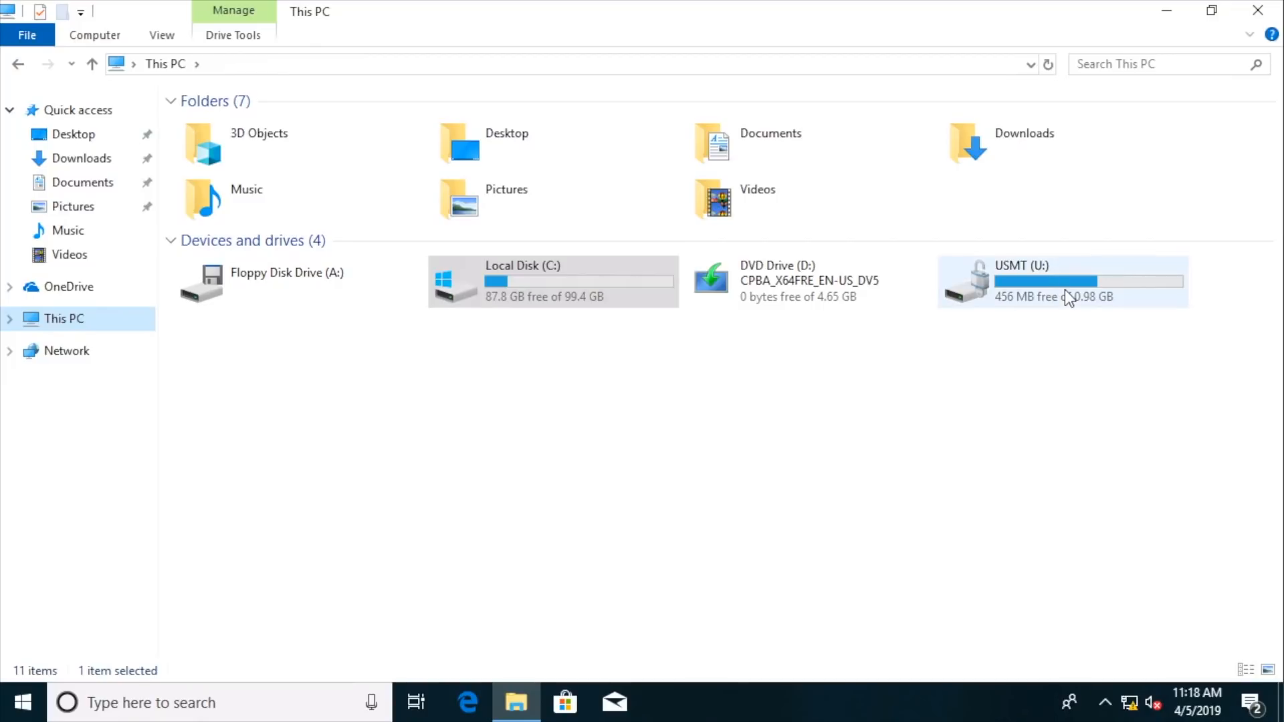
{"action": "double_click", "coordinate": [1059, 280]}
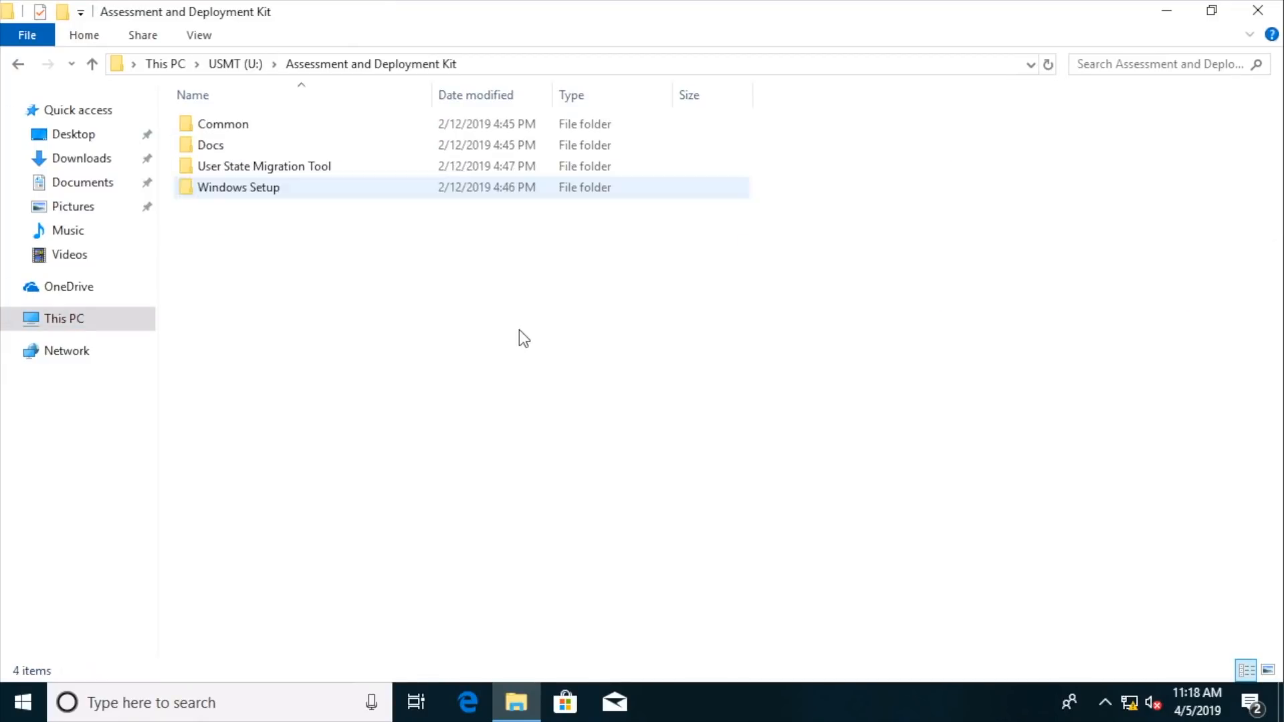
{"action": "left_click", "coordinate": [522, 337]}
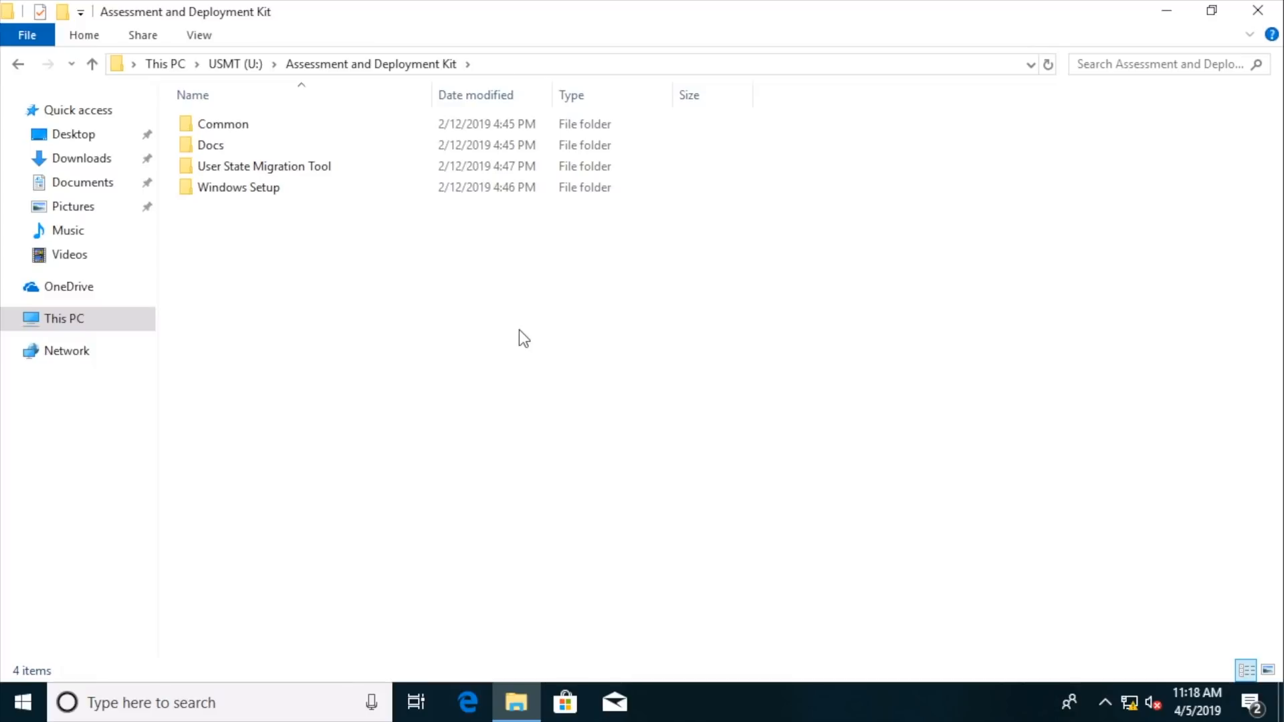
{"action": "mouse_move", "coordinate": [656, 359]}
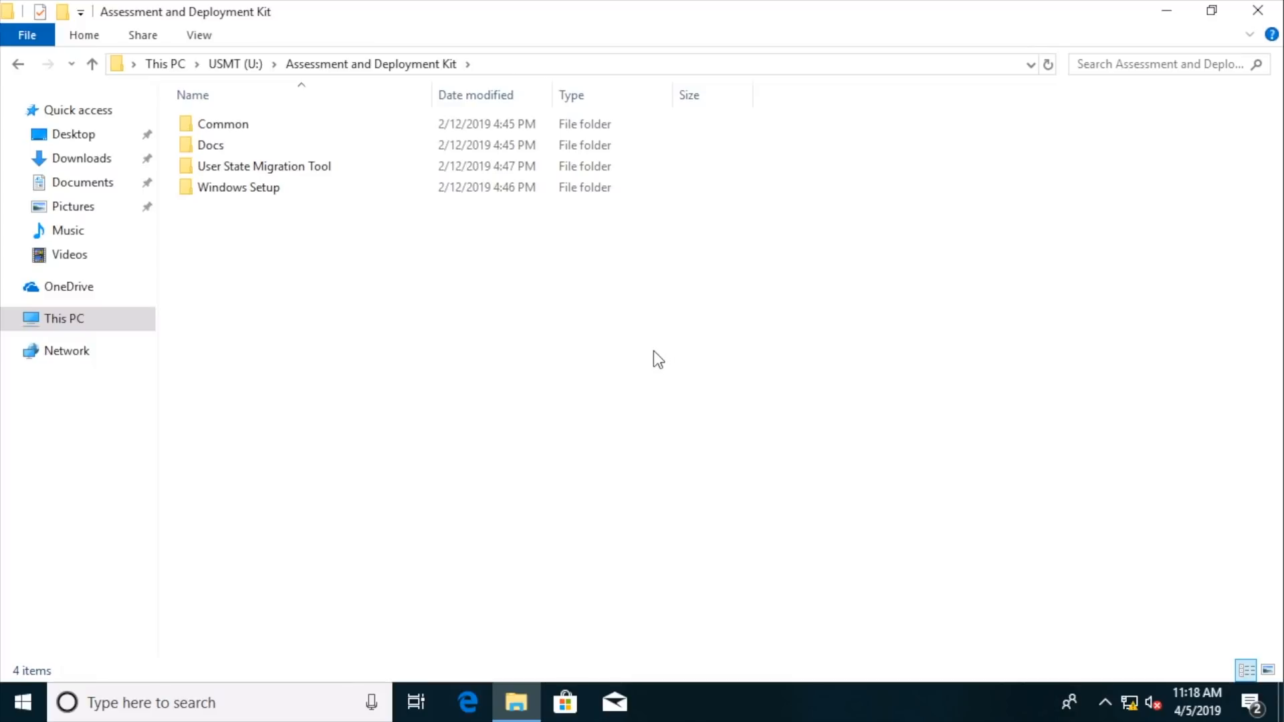